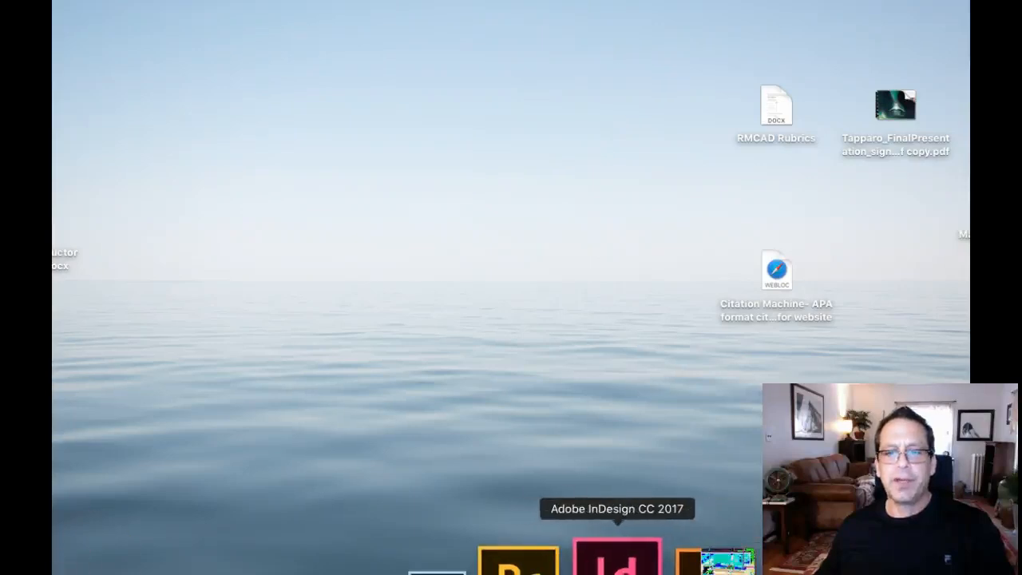
Launch InDesign CC 2017 from the Dock and begin a new document from the start screen.
click(617, 555)
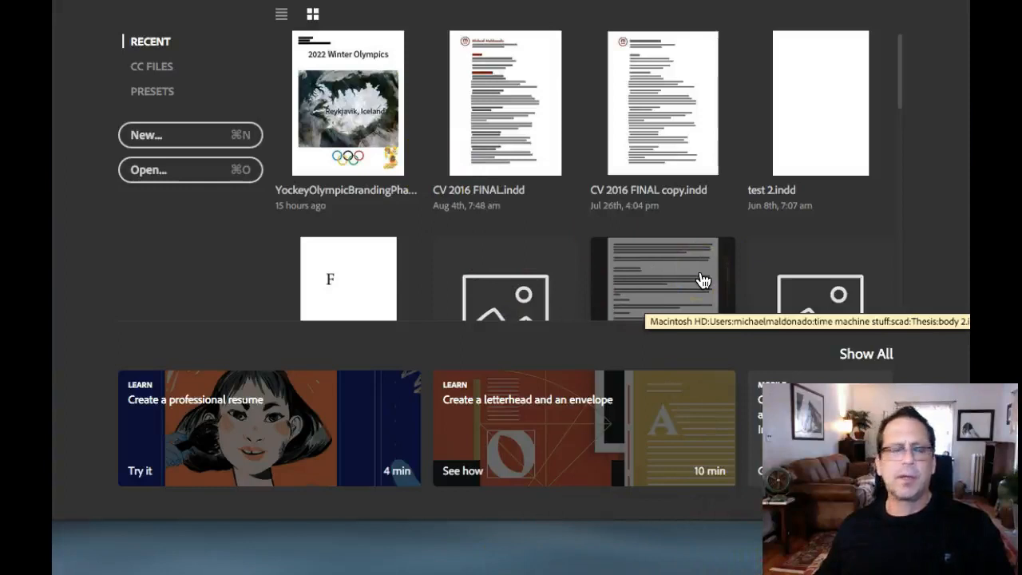
click(504, 102)
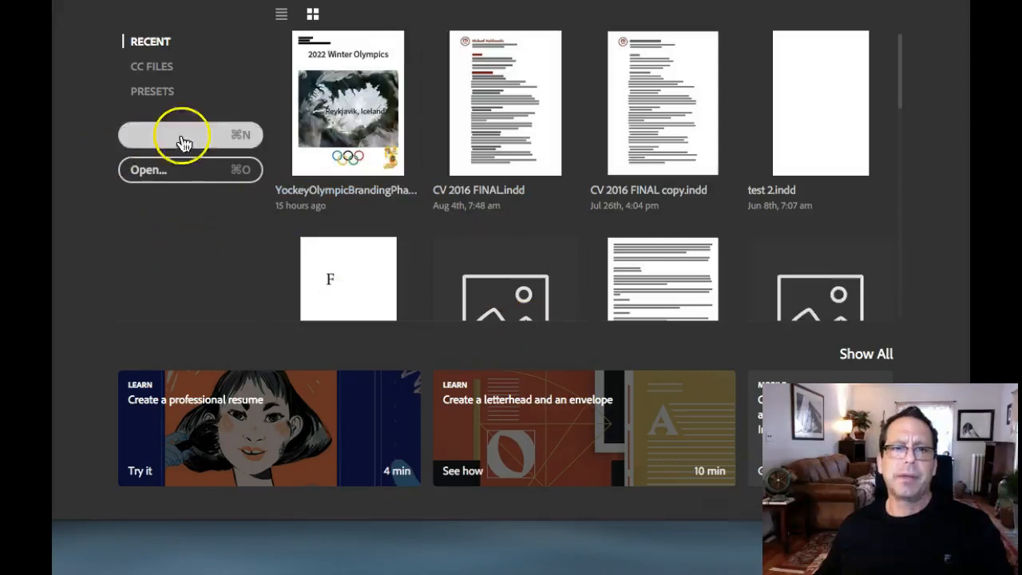
Set up a new document with an 8 × 13 in page turned to landscape orientation.
click(190, 134)
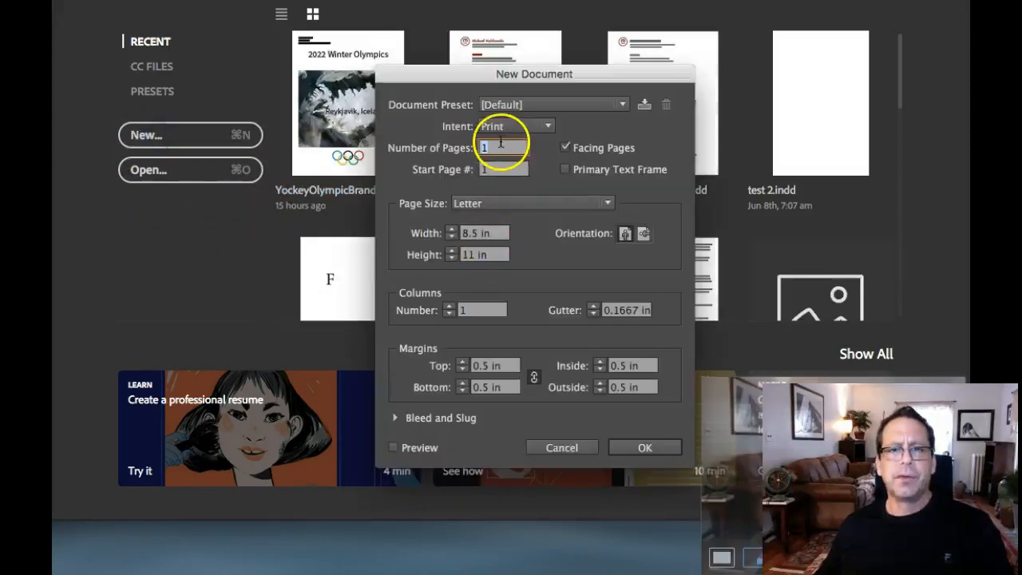
mouse_move(437, 281)
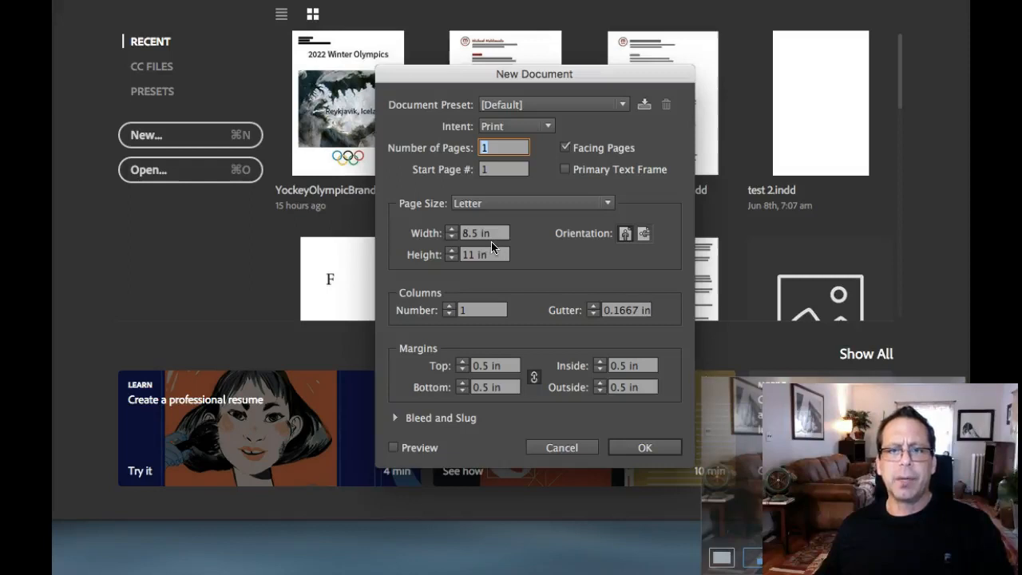
click(483, 232)
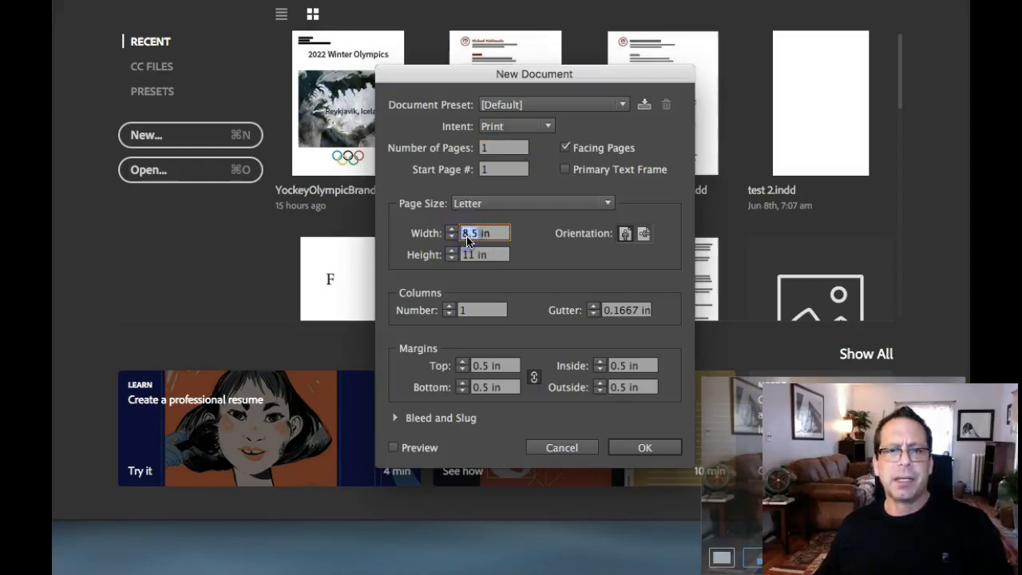
text(8)
click(485, 253)
text(13)
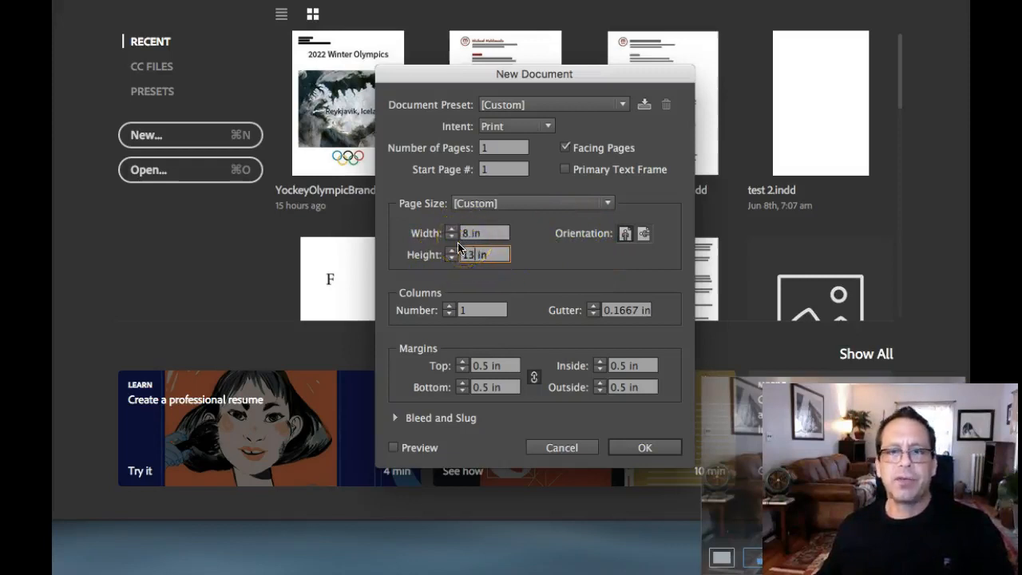
click(644, 233)
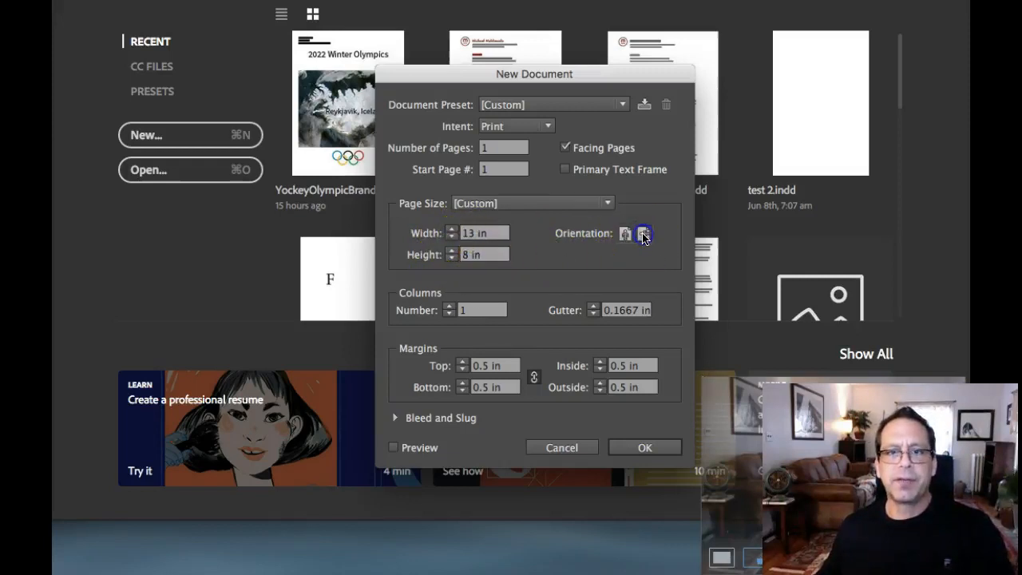
click(643, 234)
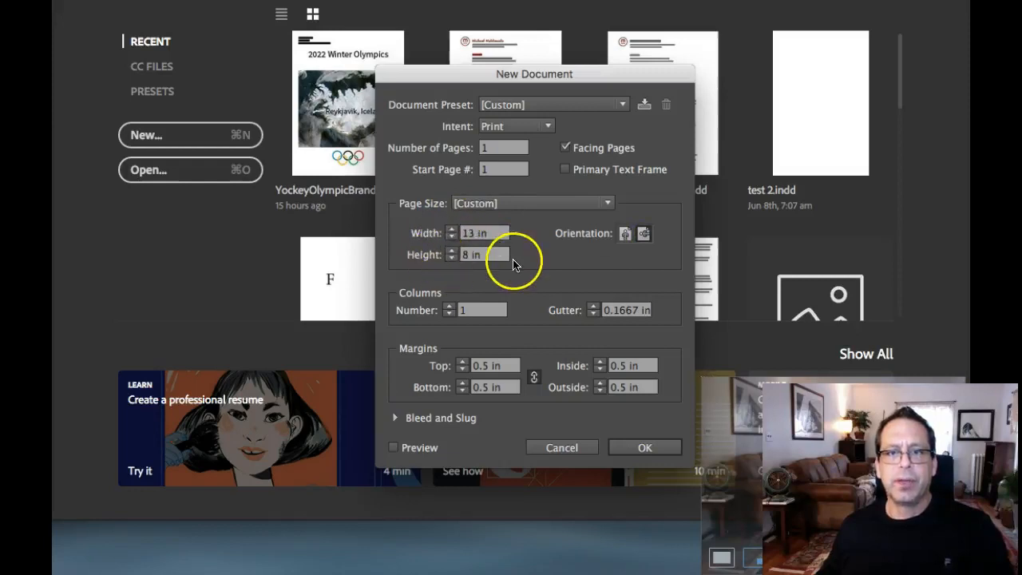
mouse_move(661, 464)
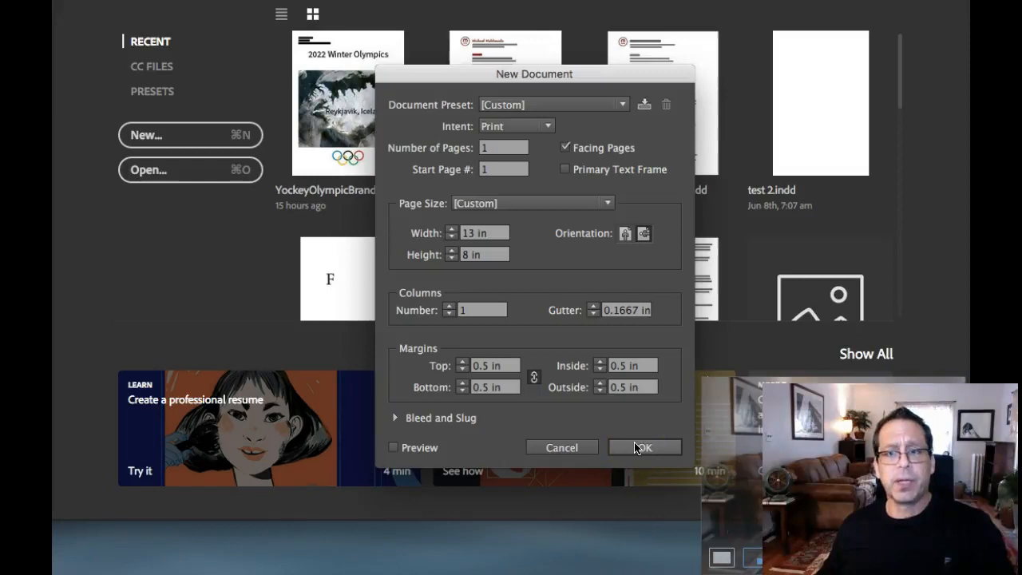
Create the 13 × 8 in document and expand it to 16 facing pages.
click(644, 447)
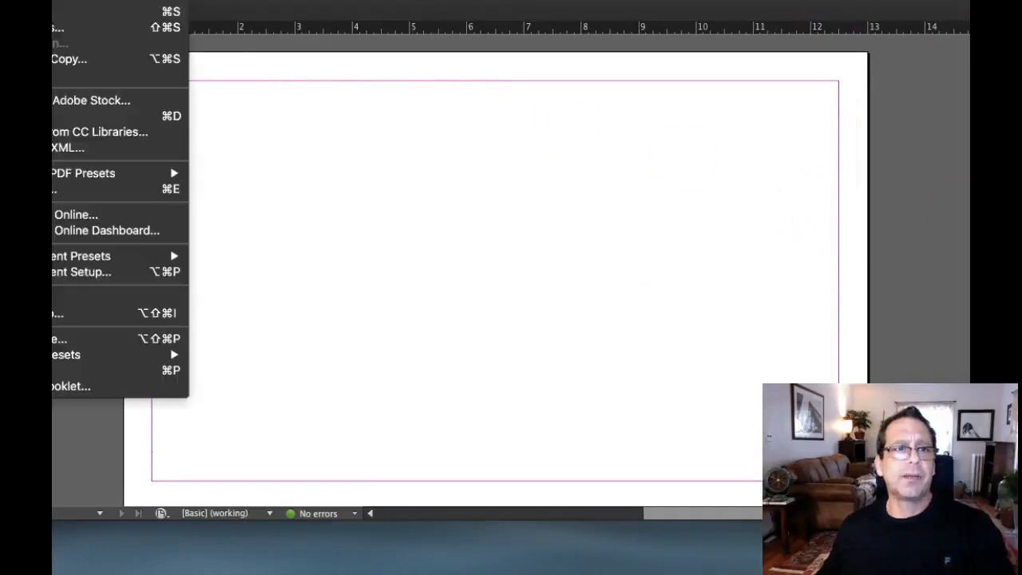
mouse_move(79, 272)
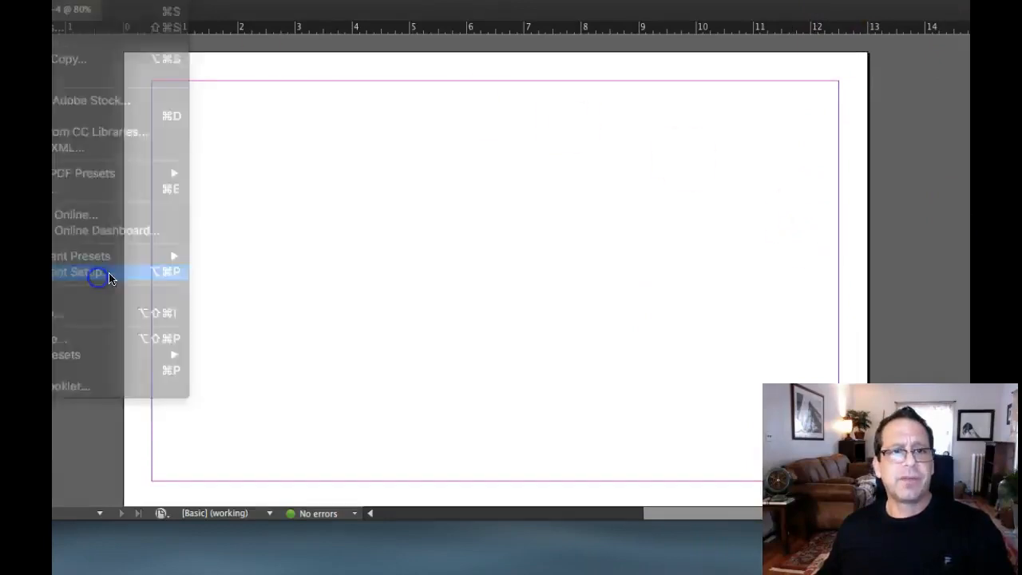
click(80, 272)
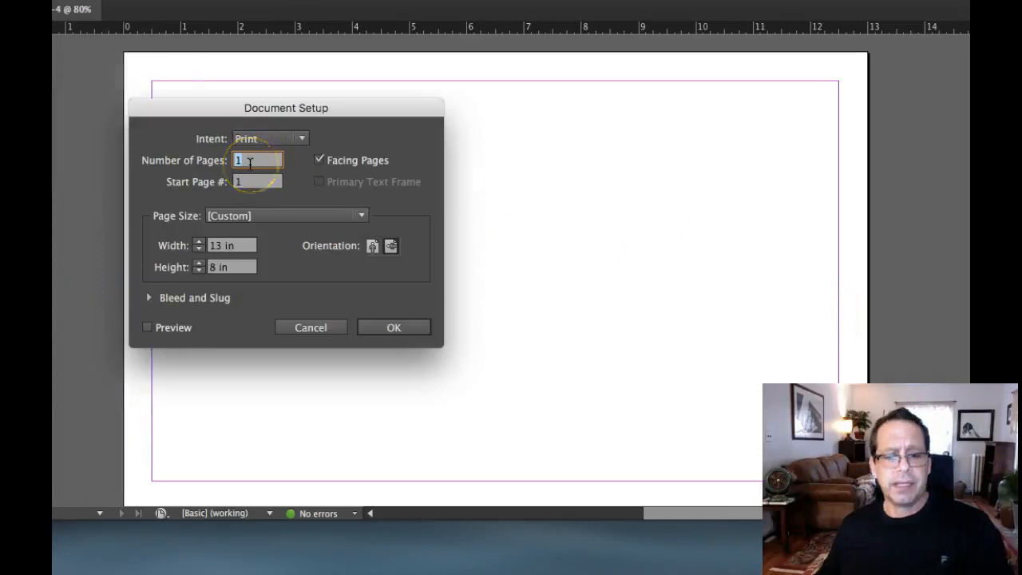
text(16)
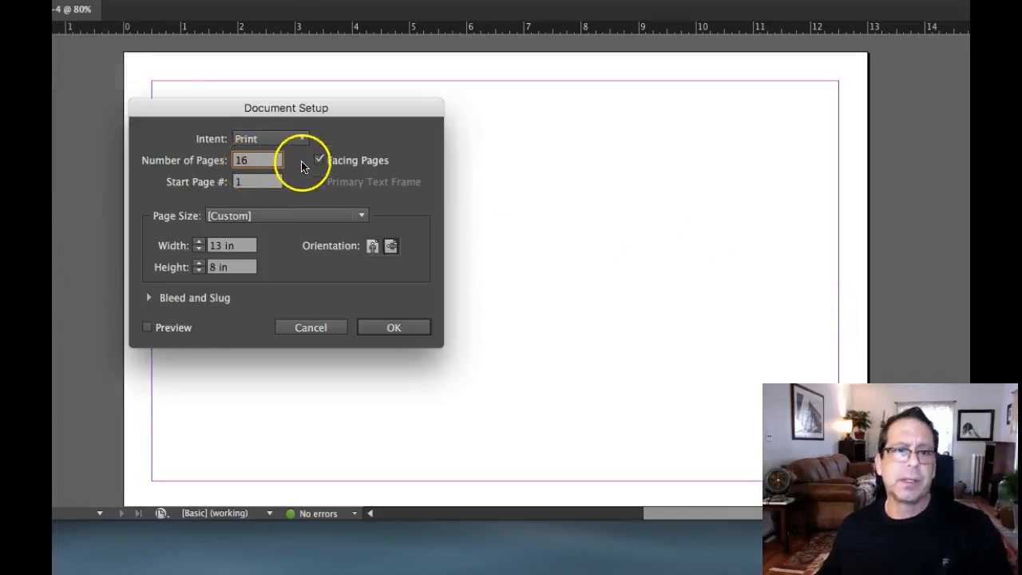
click(318, 160)
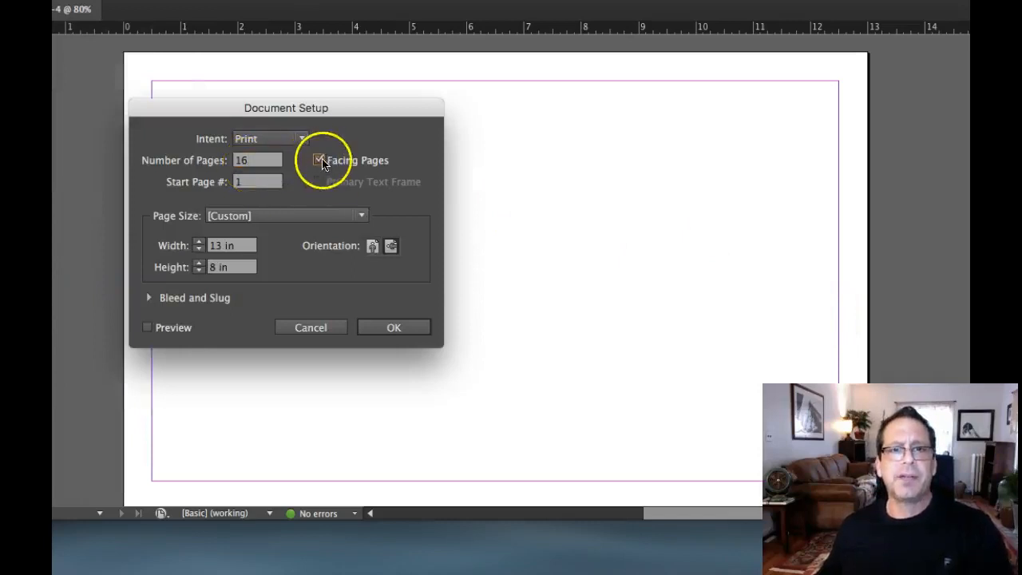
click(394, 327)
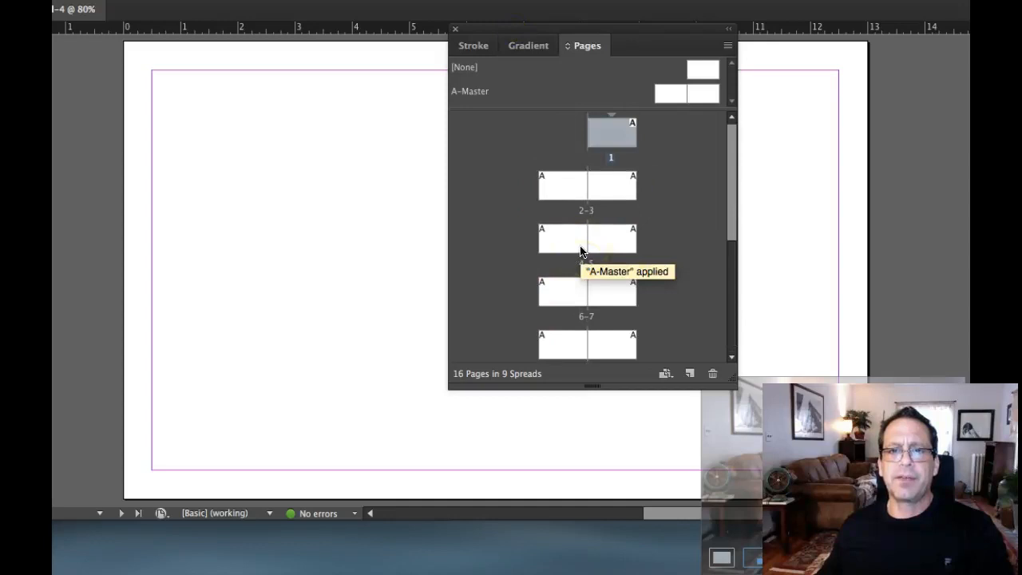
Scroll through the page thumbnails to review the 16 pages in 9 spreads.
scroll(down, 3)
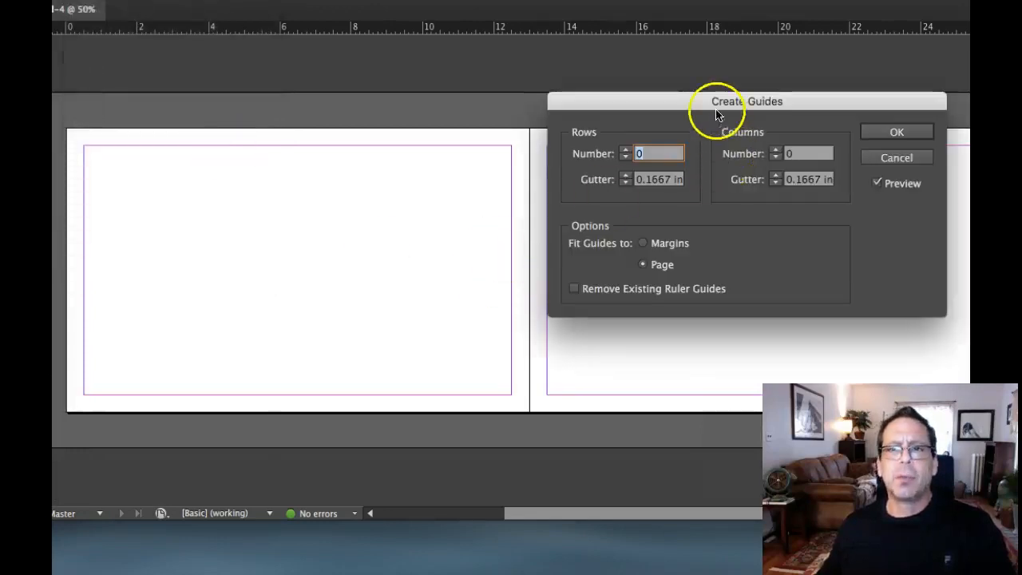
Preview a page-fitted guide grid of 6 rows and 6 columns with 0.125 in gutters.
drag(717, 101, 711, 43)
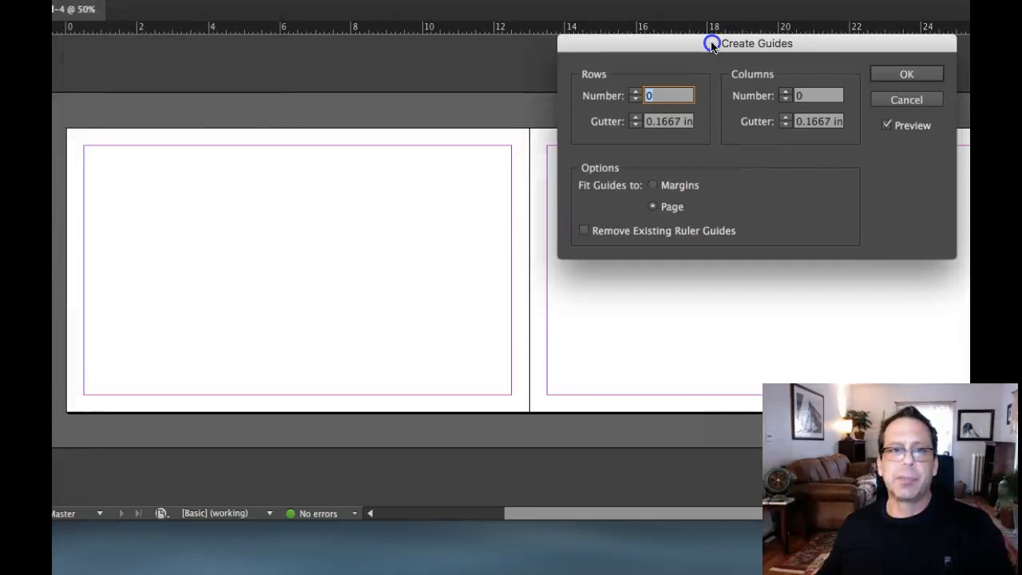
mouse_move(719, 108)
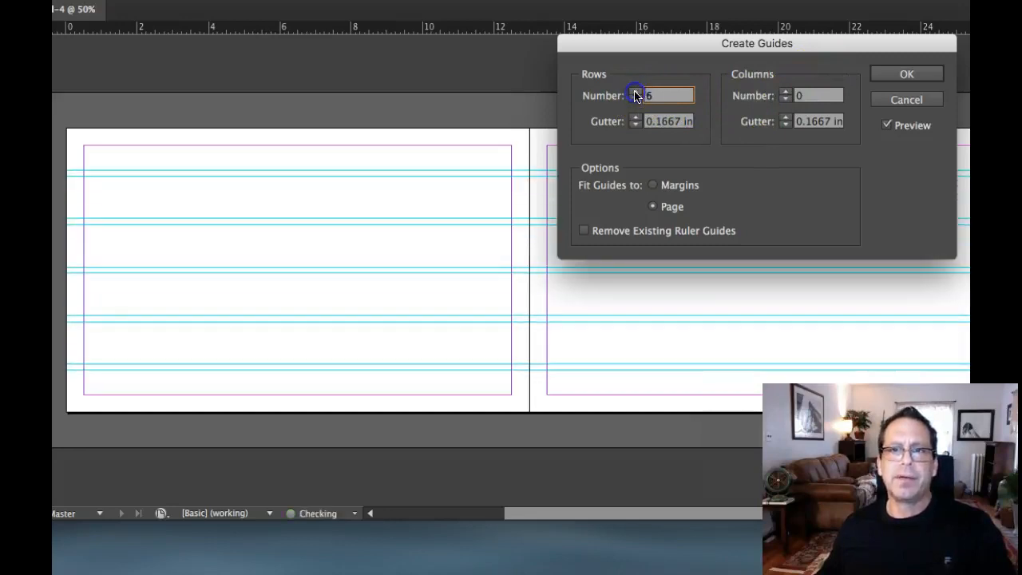
text(0.125 in)
click(818, 95)
text(3)
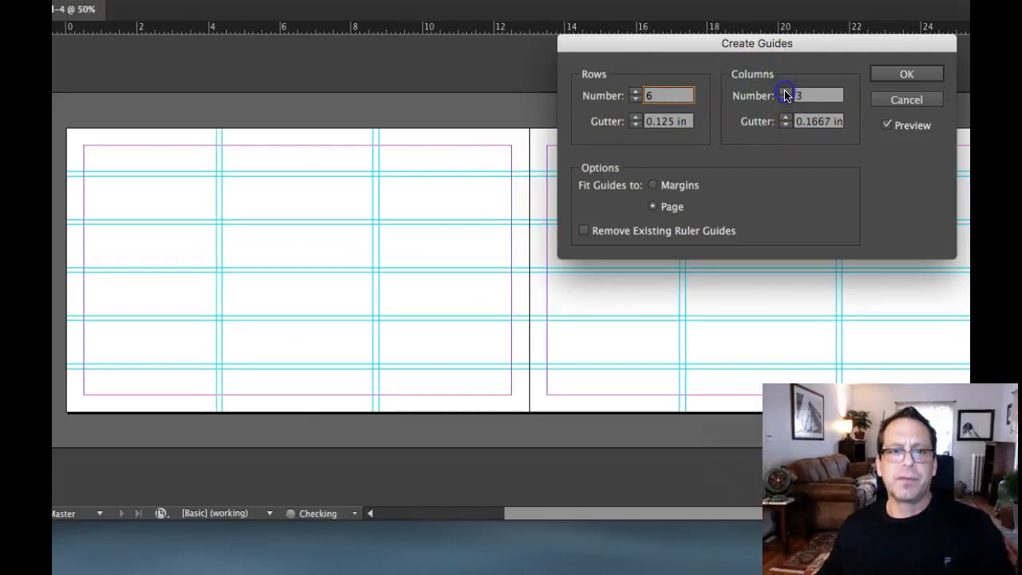
click(786, 91)
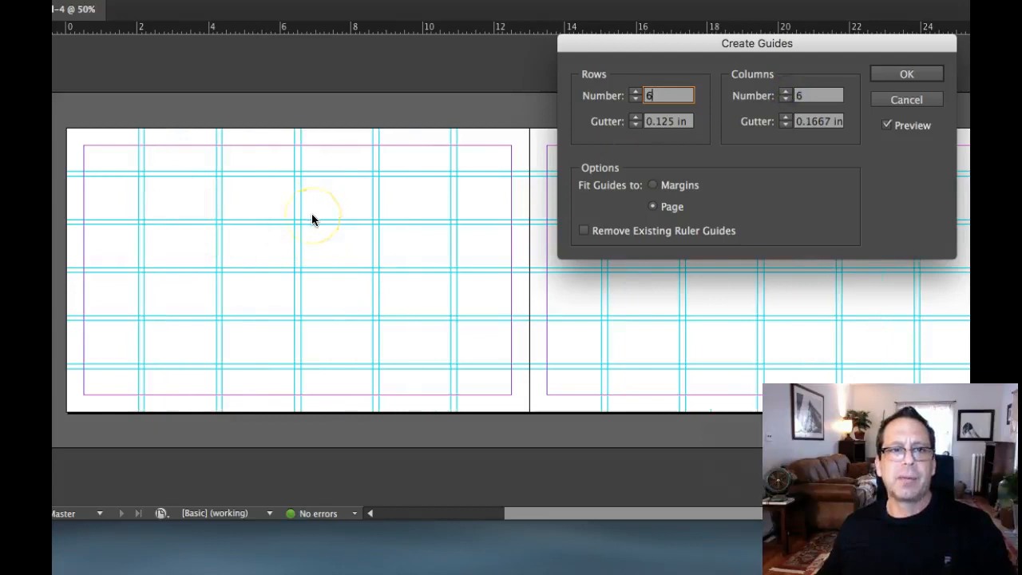
mouse_move(424, 165)
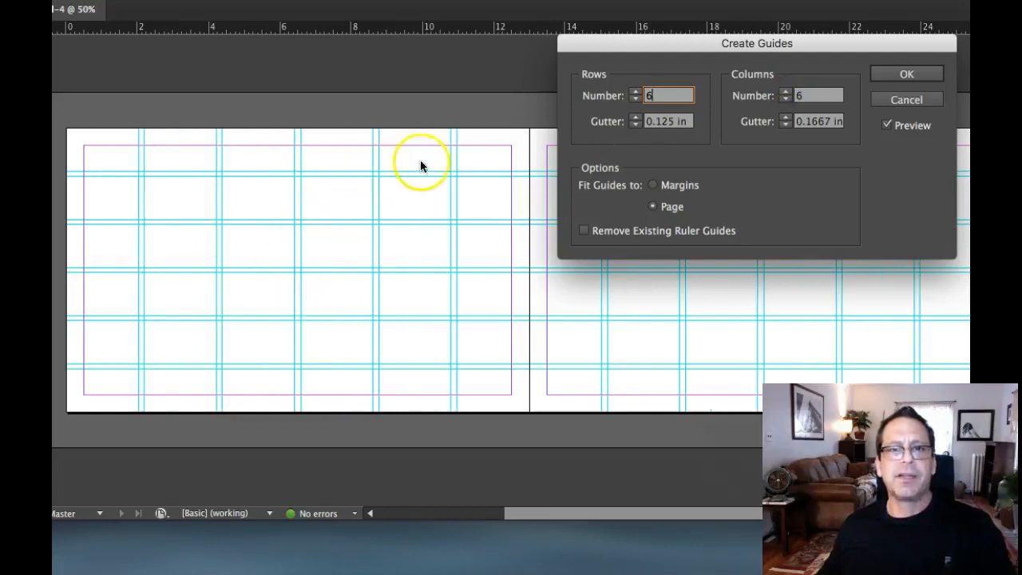
mouse_move(101, 248)
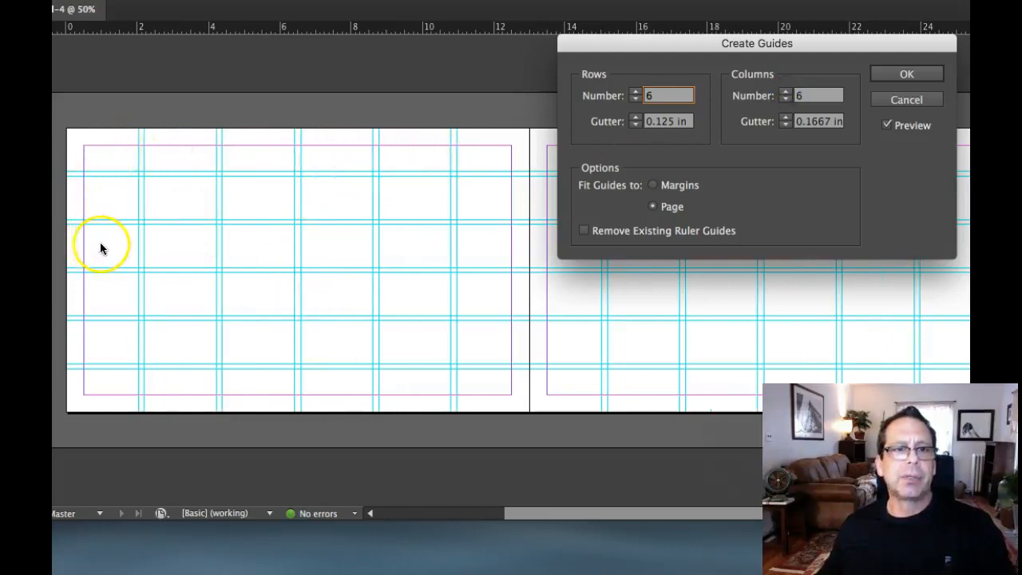
mouse_move(469, 152)
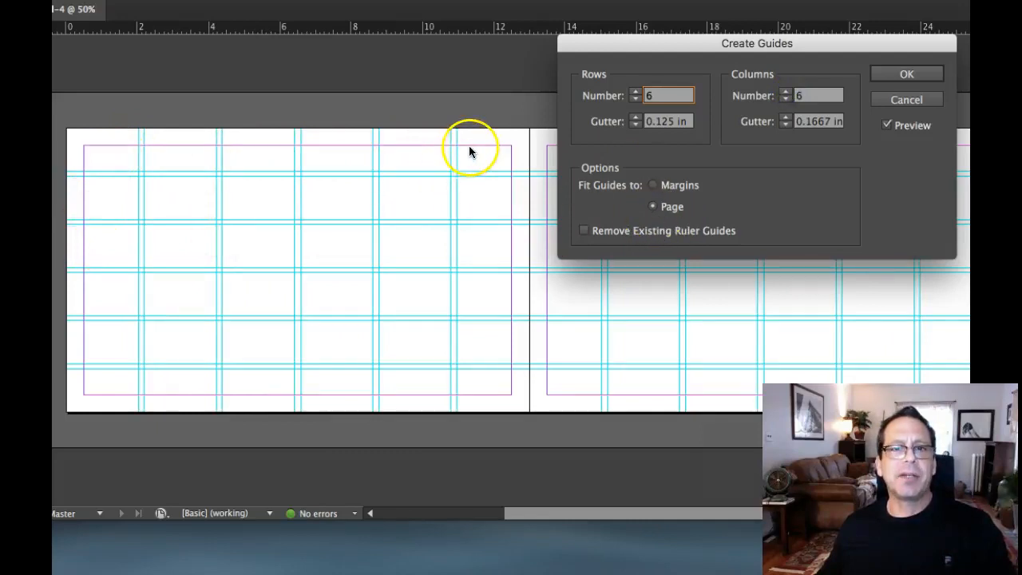
mouse_move(92, 213)
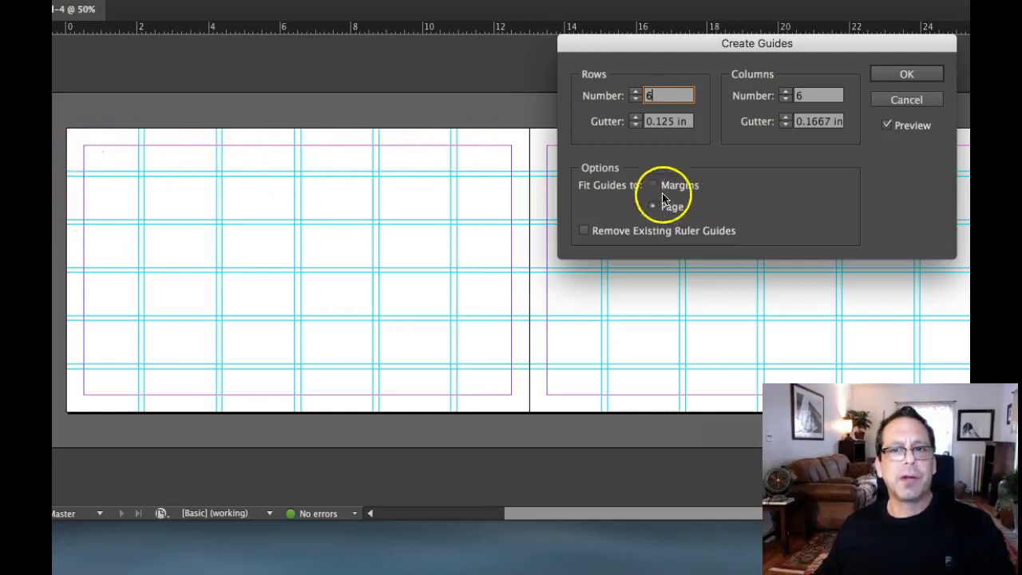
click(652, 184)
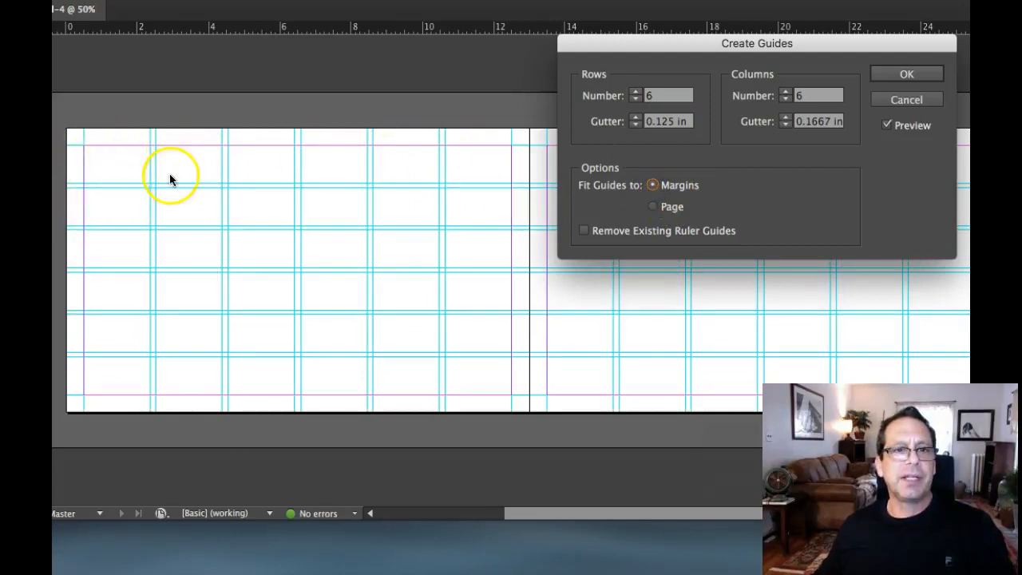
mouse_move(474, 160)
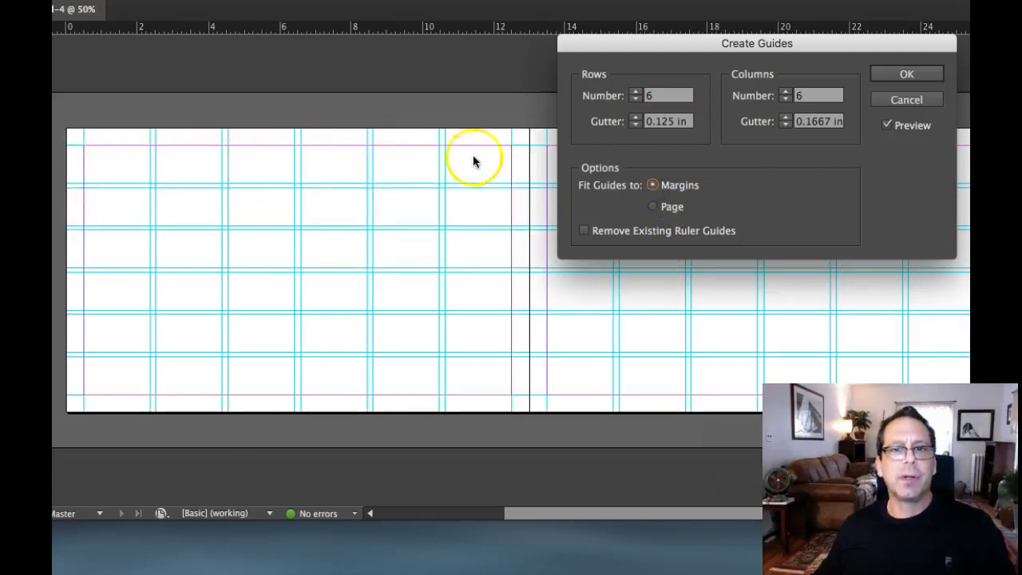
mouse_move(213, 380)
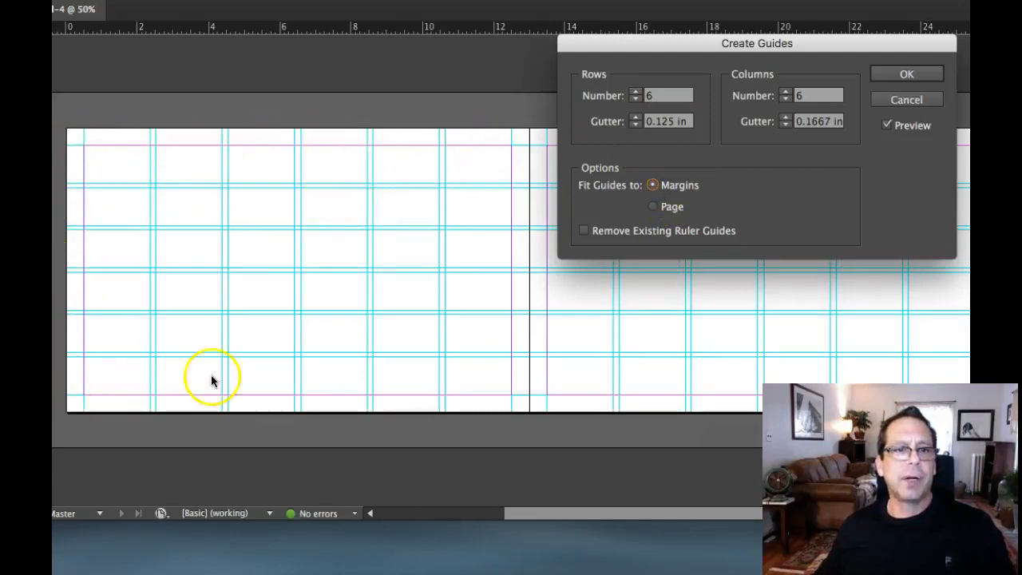
click(653, 206)
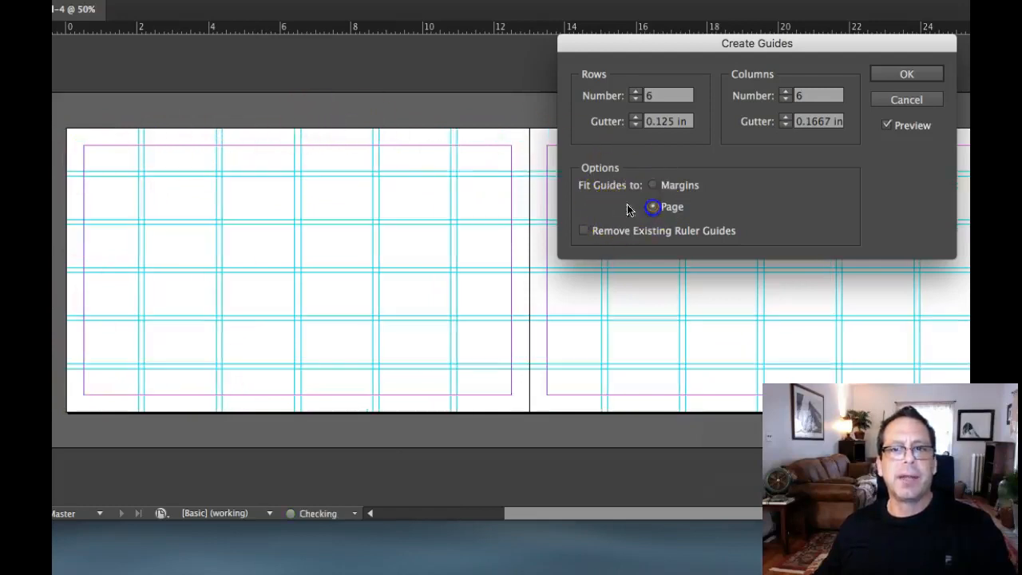
click(653, 207)
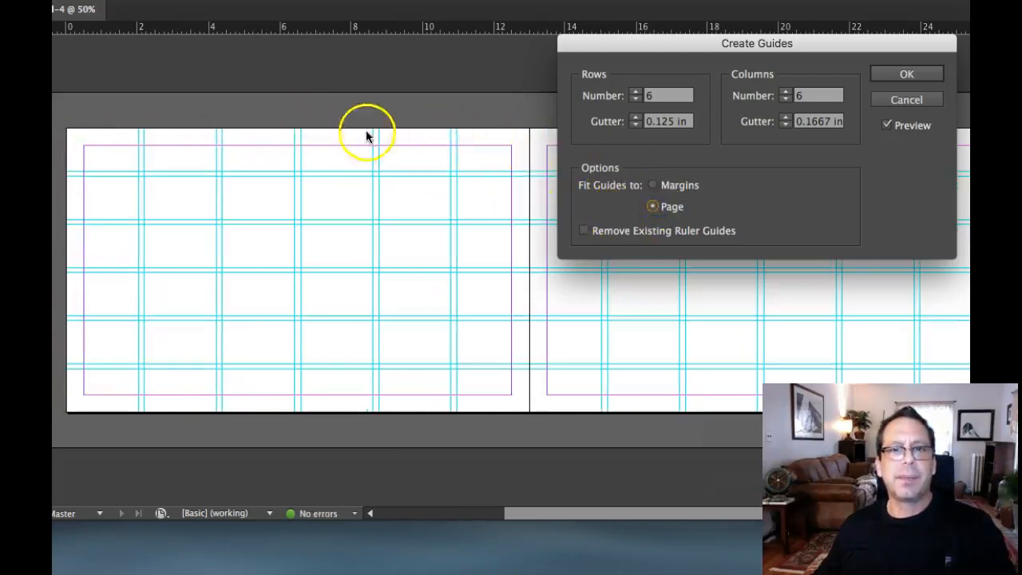
mouse_move(274, 216)
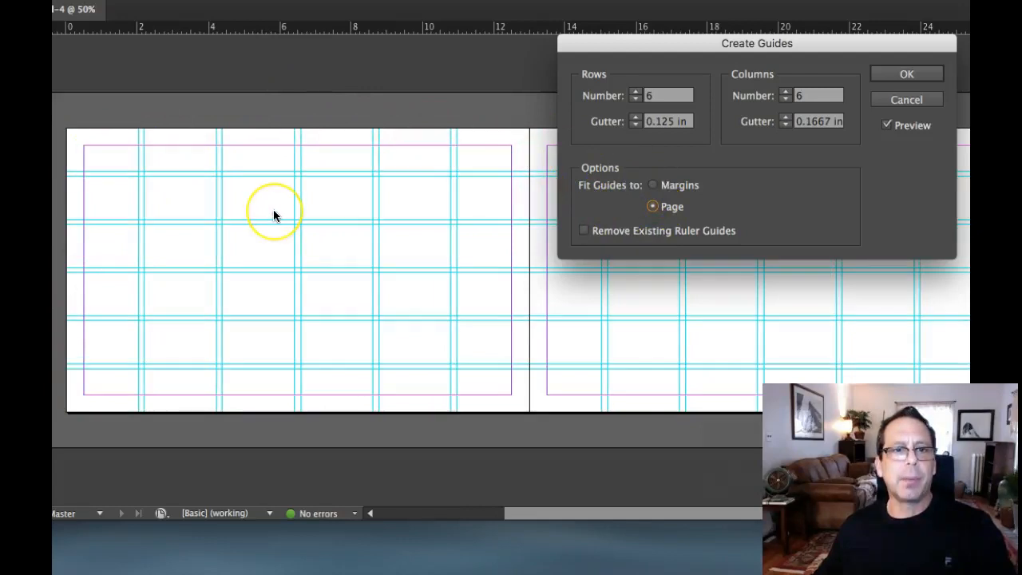
mouse_move(542, 199)
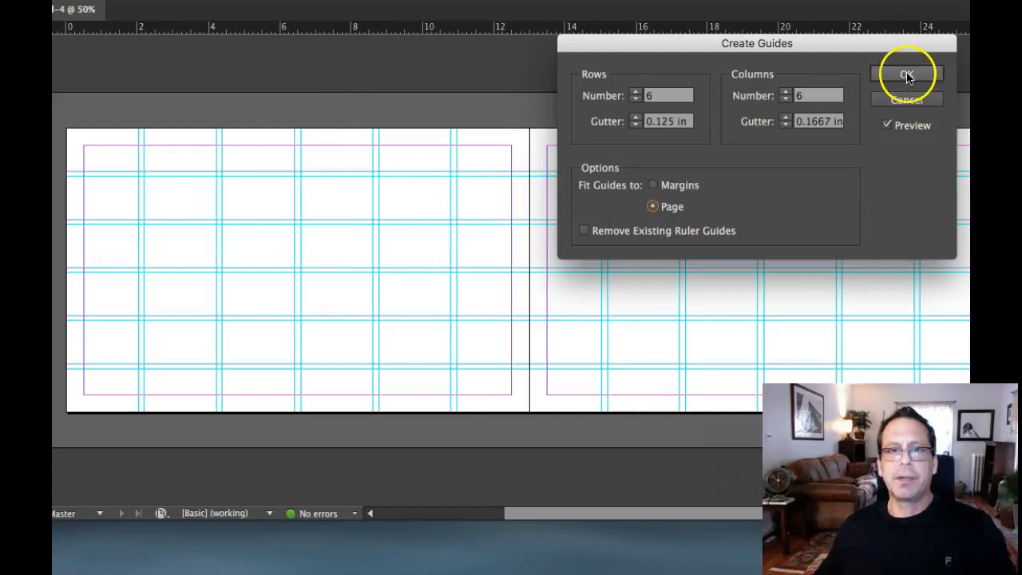
Apply the 6×6 guide grid, go to spread 2–3, and hide the Pages panel.
click(907, 74)
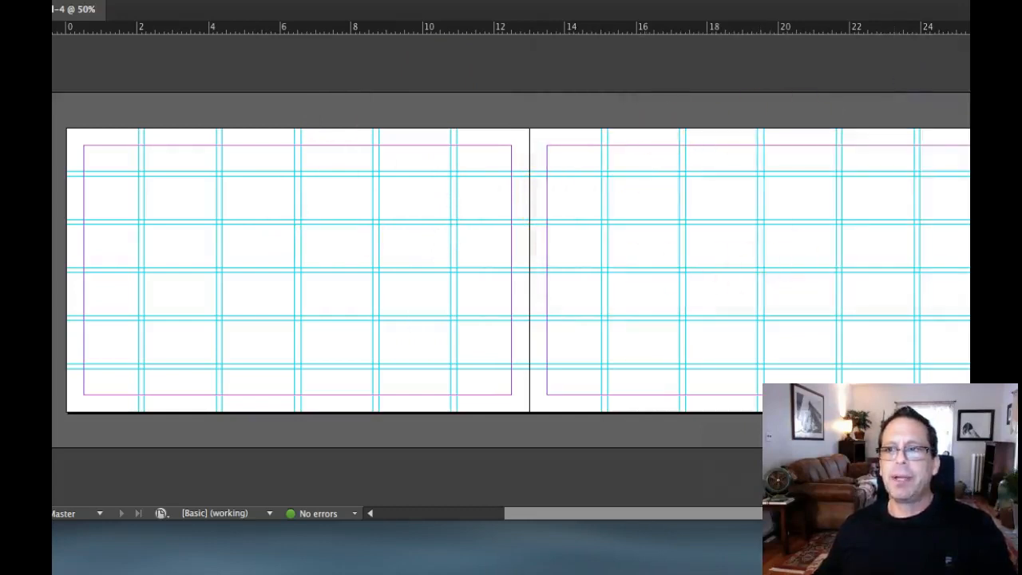
click(939, 60)
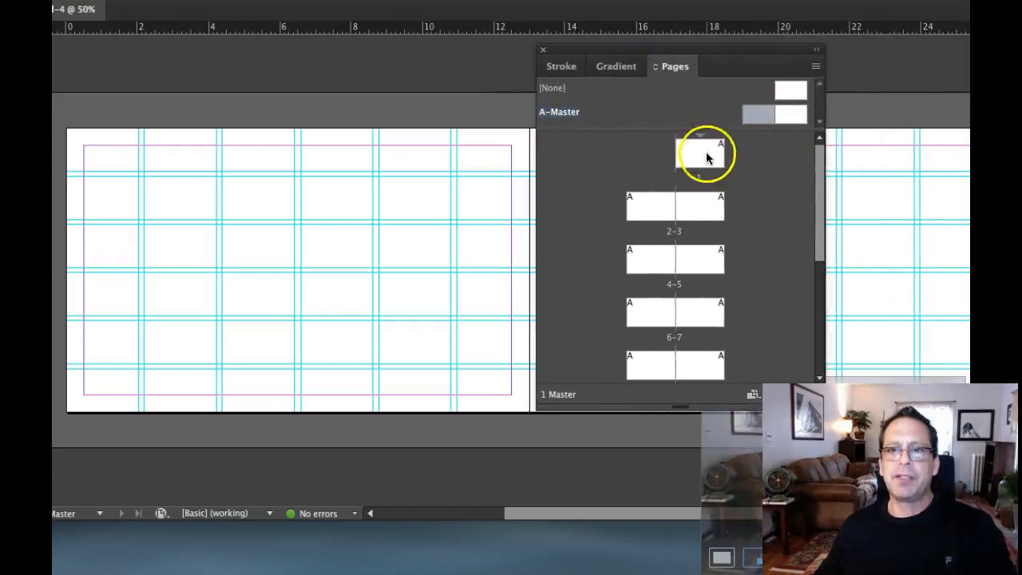
click(675, 206)
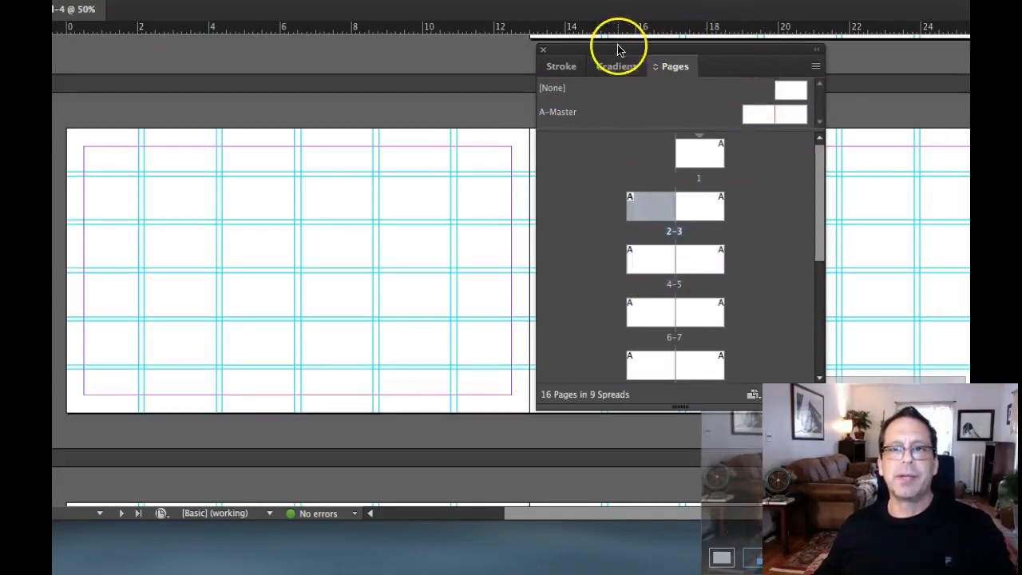
click(543, 49)
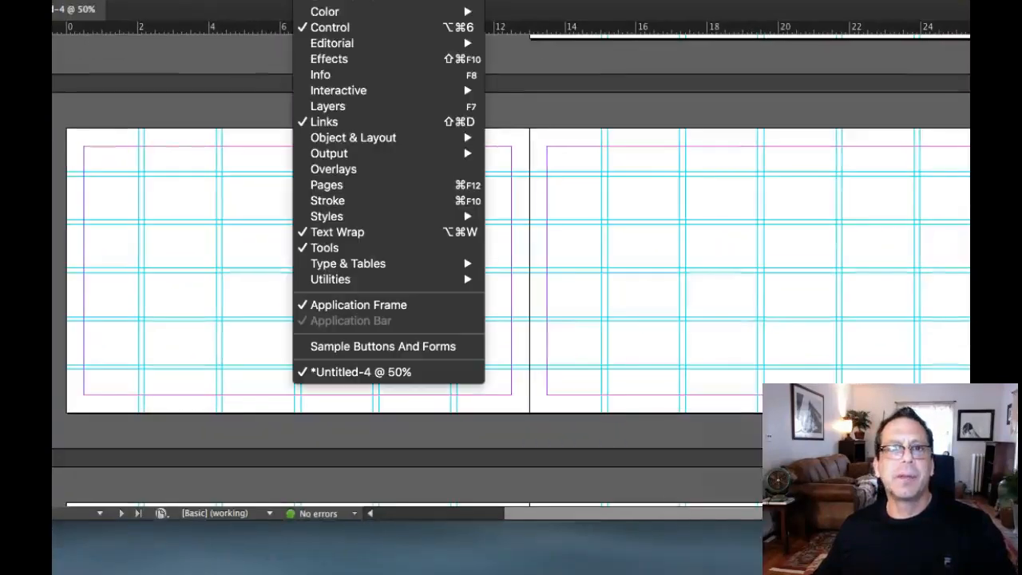
click(327, 184)
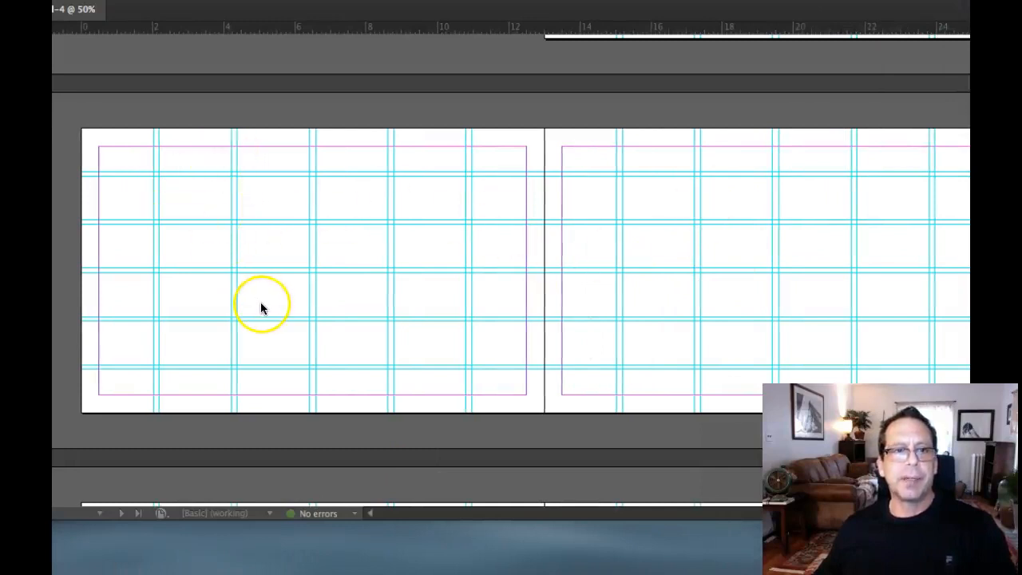
mouse_move(794, 192)
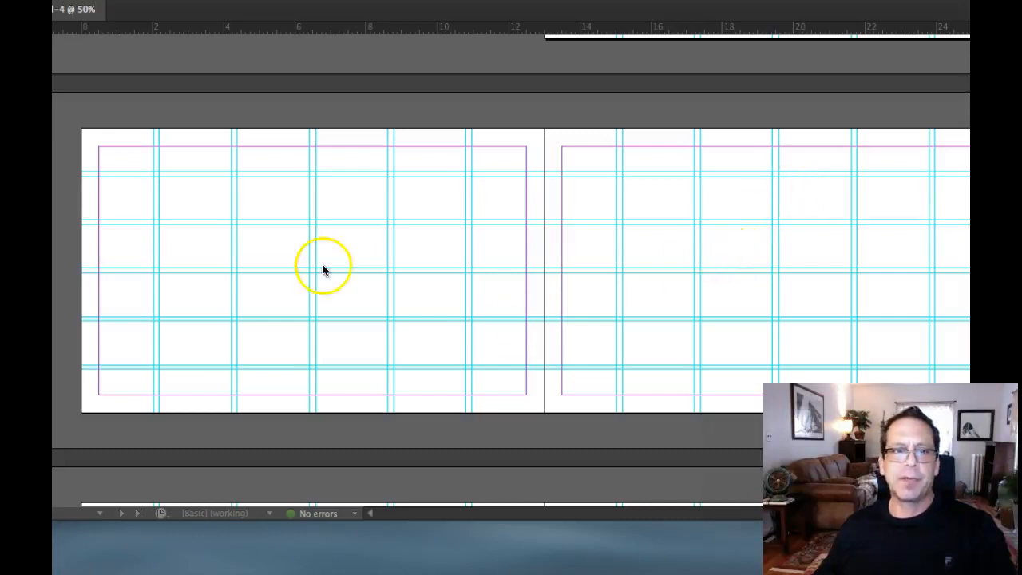
mouse_move(118, 144)
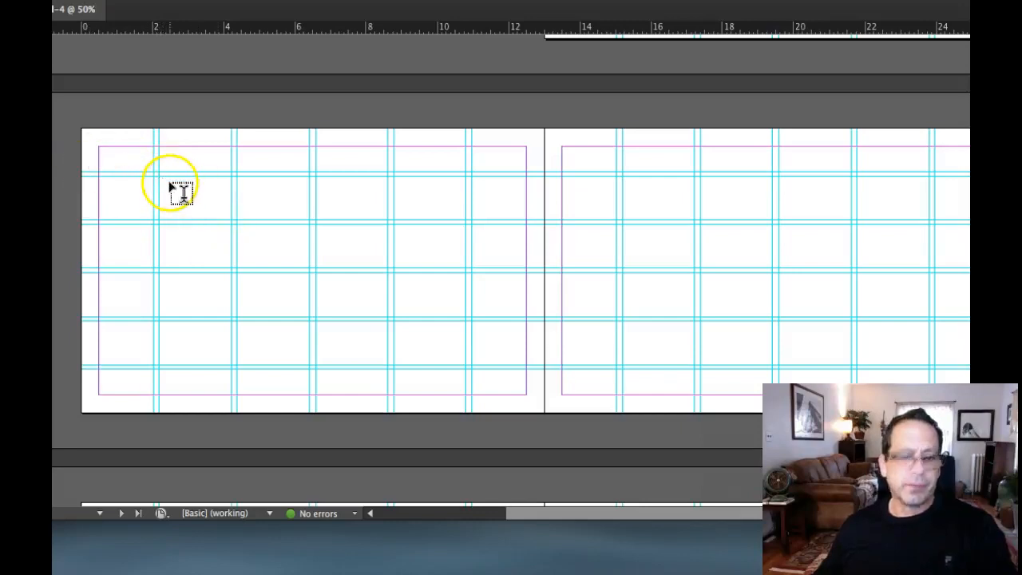
Draw a three-column headline frame in the top row with 24 pt placeholder text.
click(175, 194)
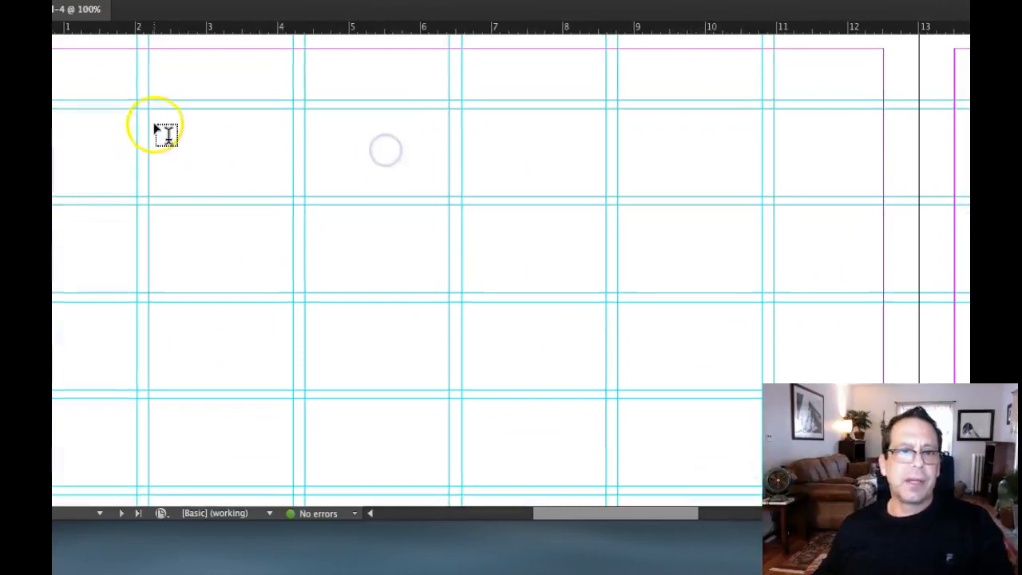
drag(151, 112, 374, 152)
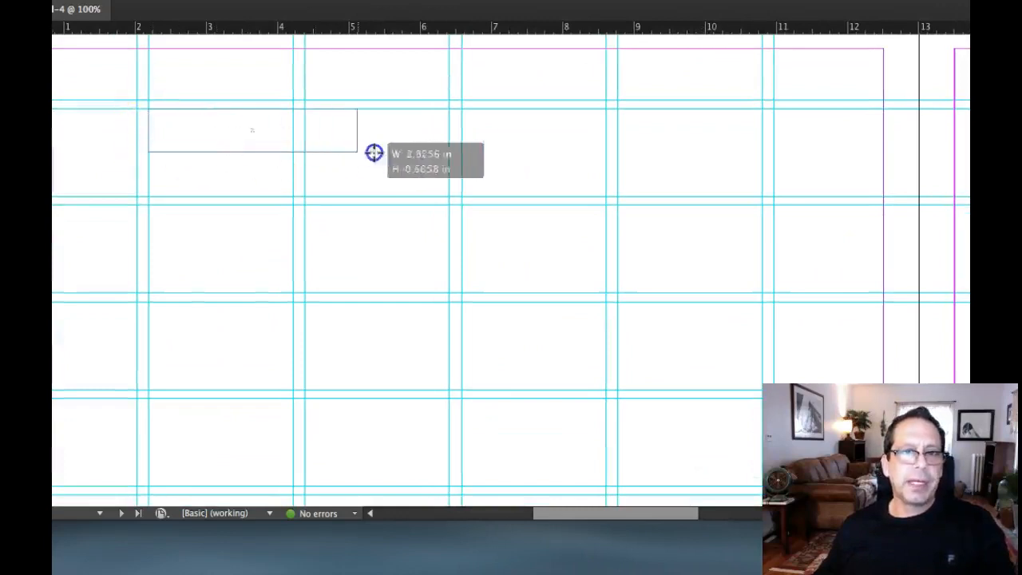
drag(373, 153, 441, 162)
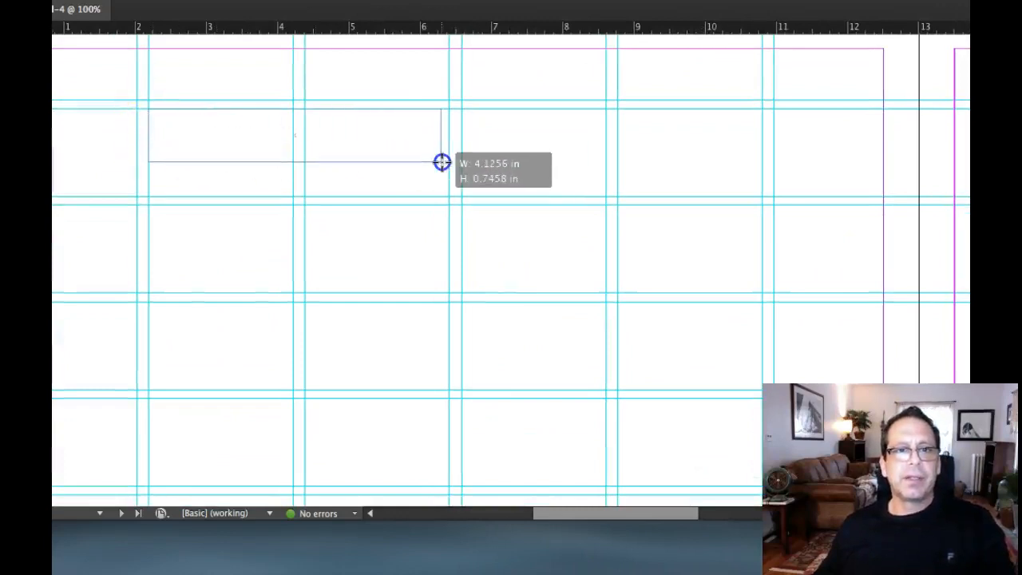
drag(442, 163, 441, 280)
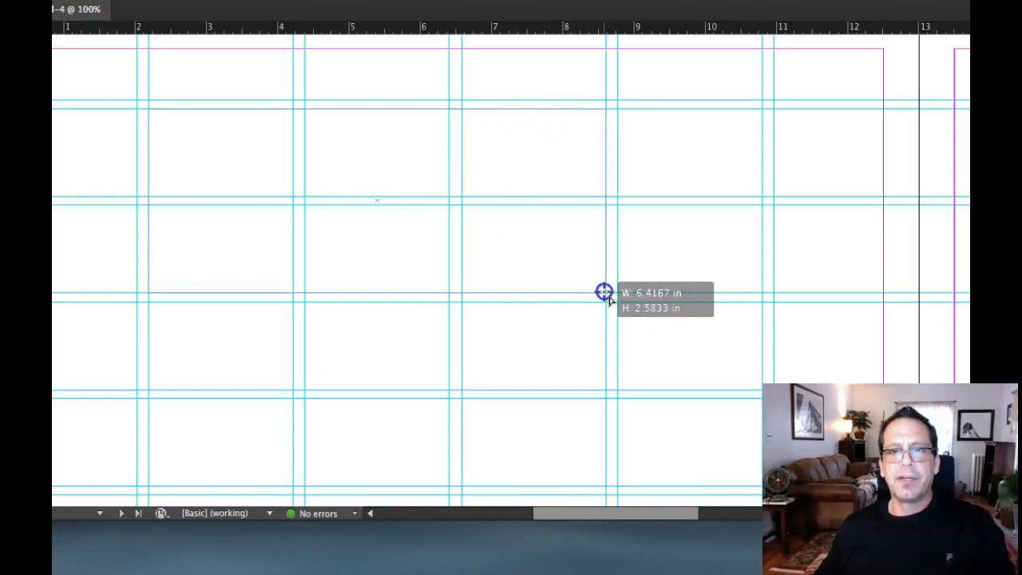
drag(605, 291, 764, 287)
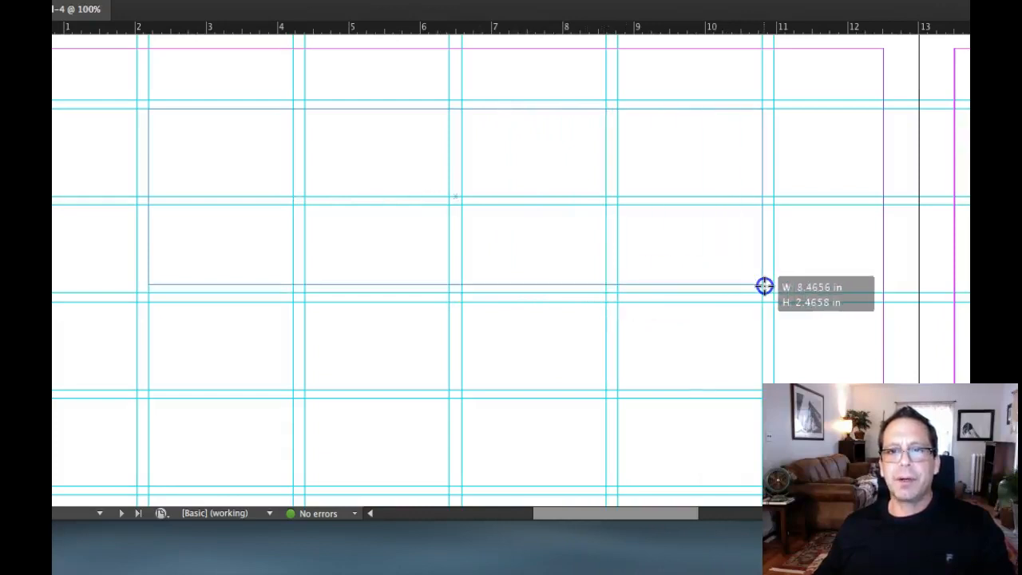
drag(764, 287, 664, 184)
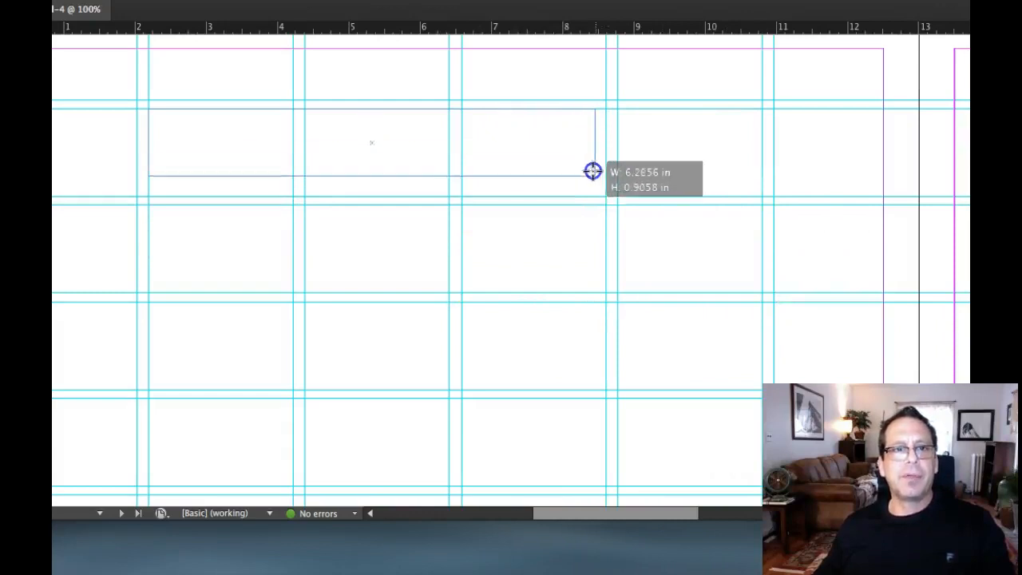
drag(594, 170, 605, 168)
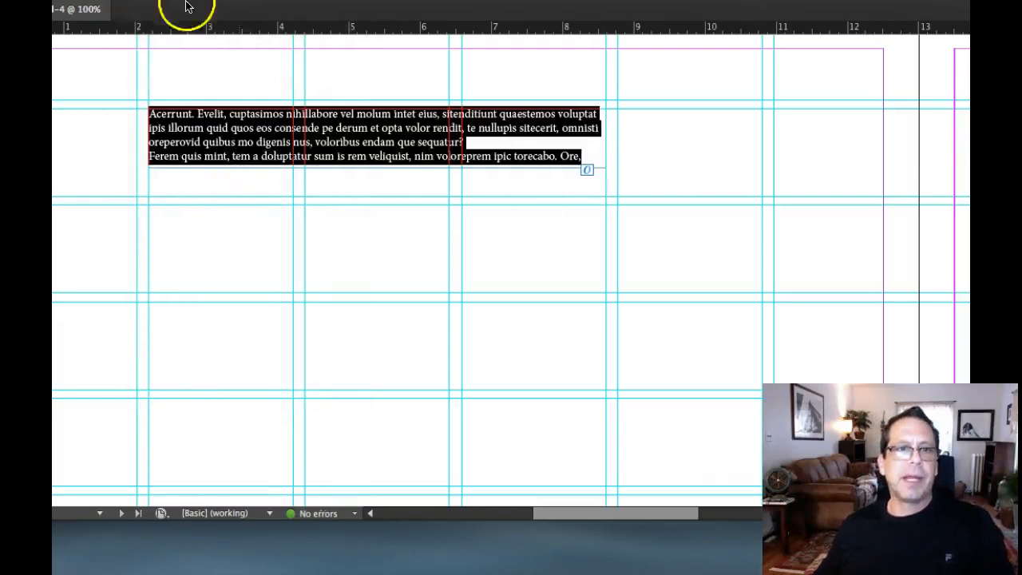
click(185, 6)
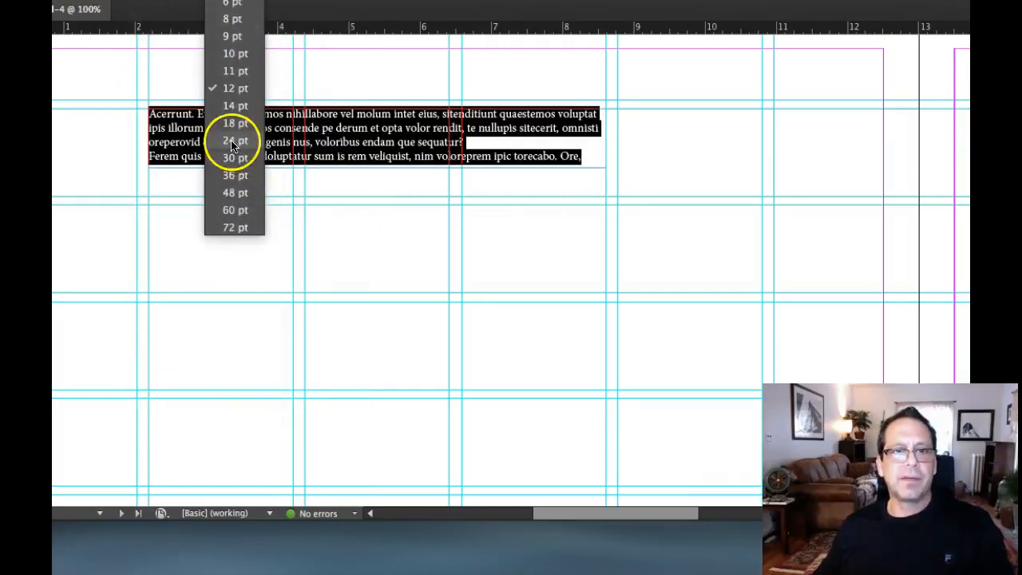
click(235, 141)
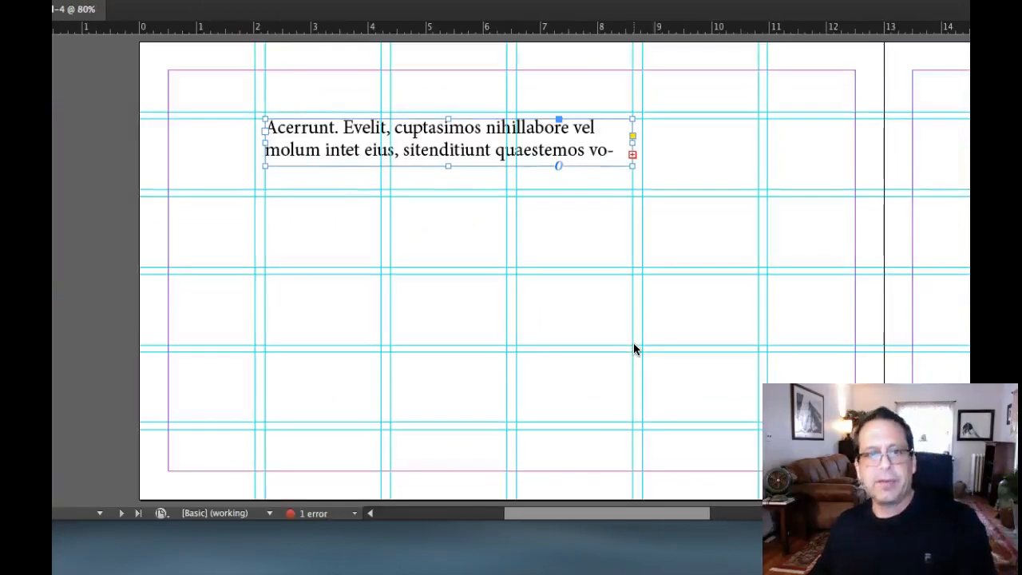
scroll(right, 3)
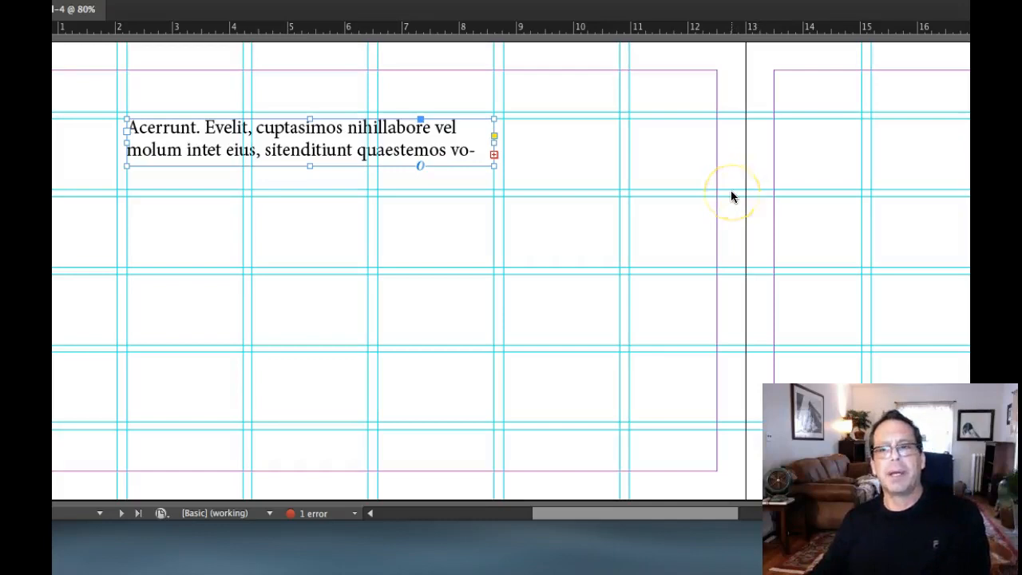
mouse_move(389, 289)
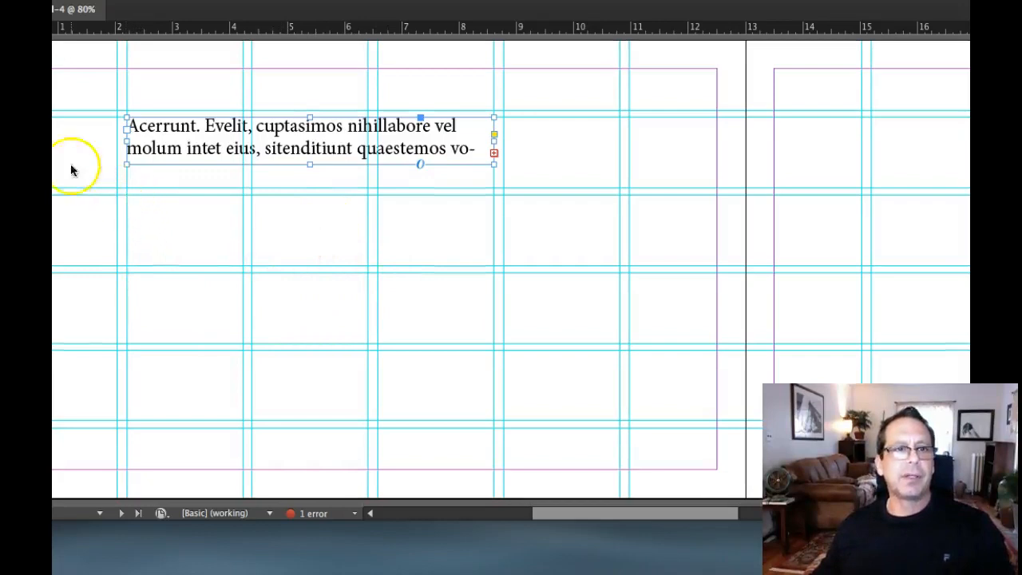
mouse_move(268, 206)
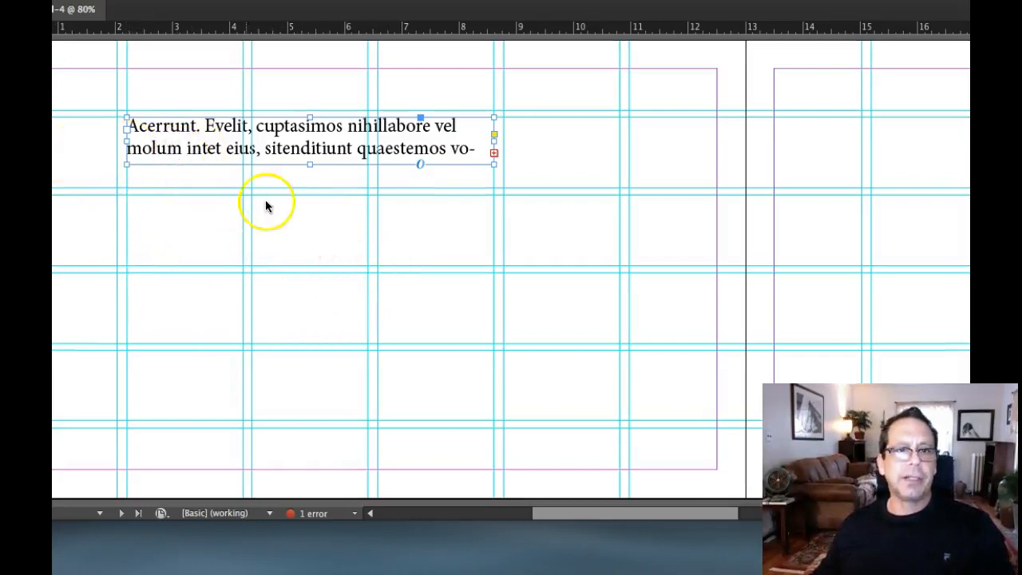
mouse_move(459, 163)
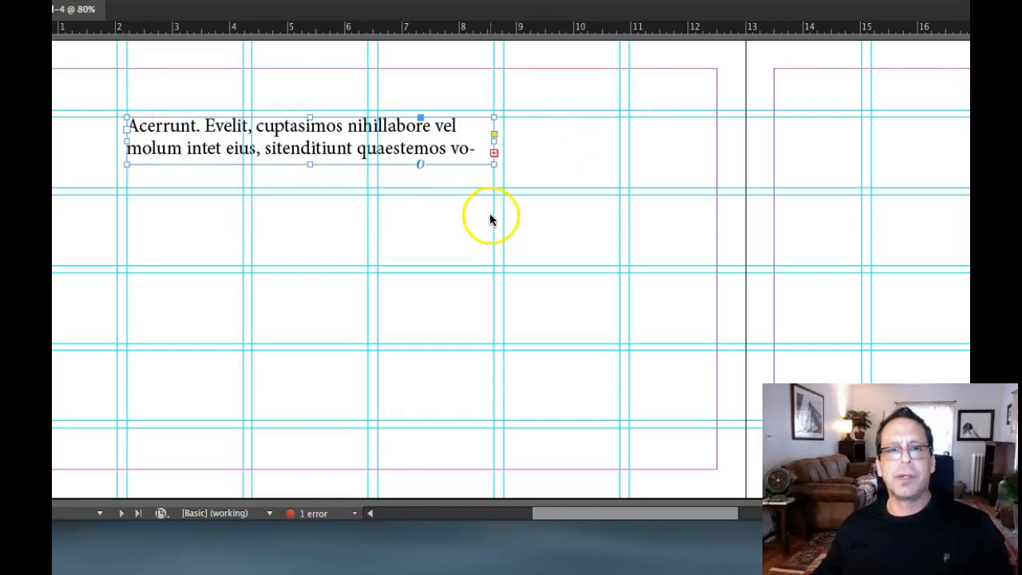
mouse_move(493, 221)
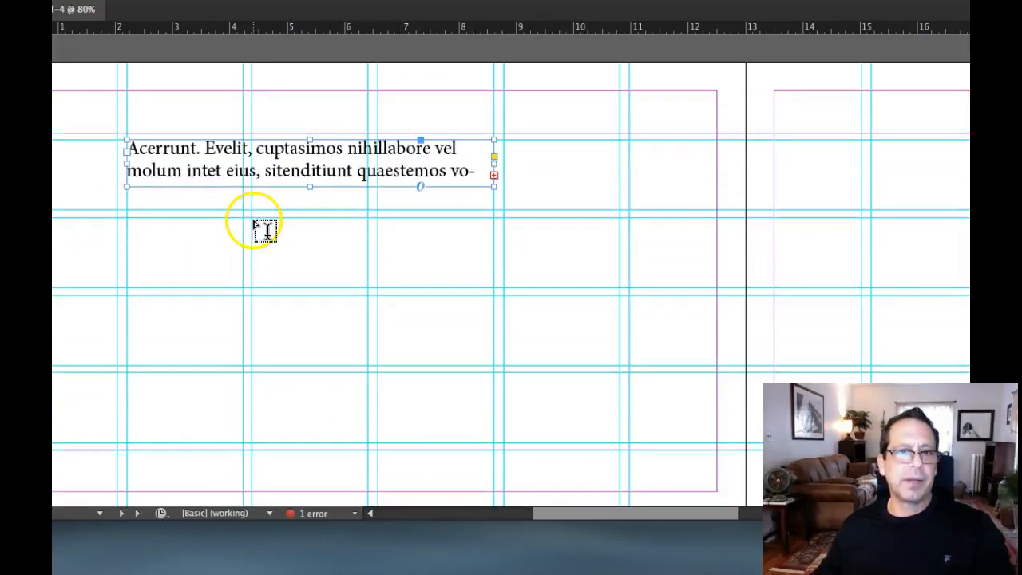
Draw a wide body text frame below the headline and fill it with placeholder text.
drag(252, 215, 643, 328)
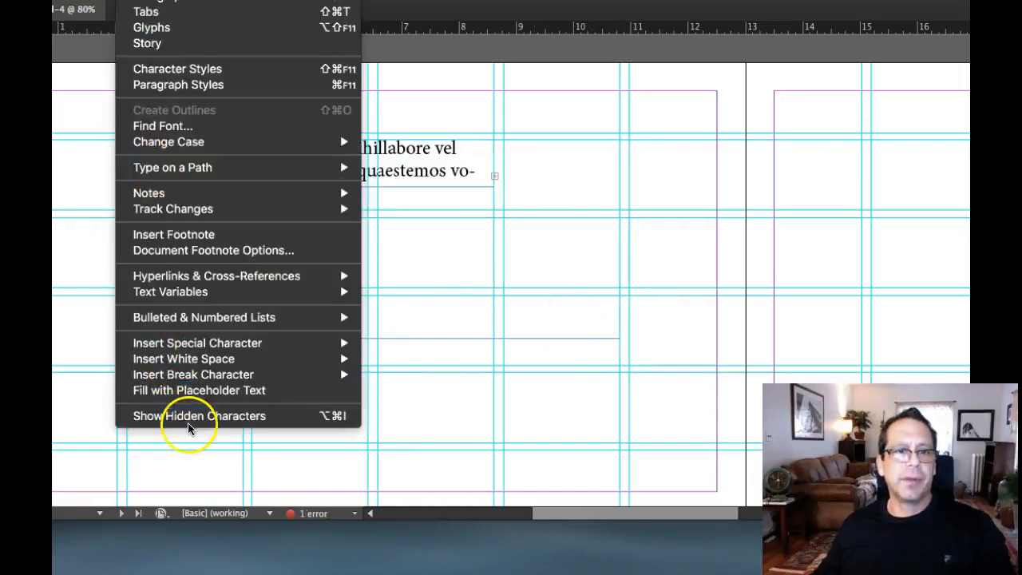
click(199, 390)
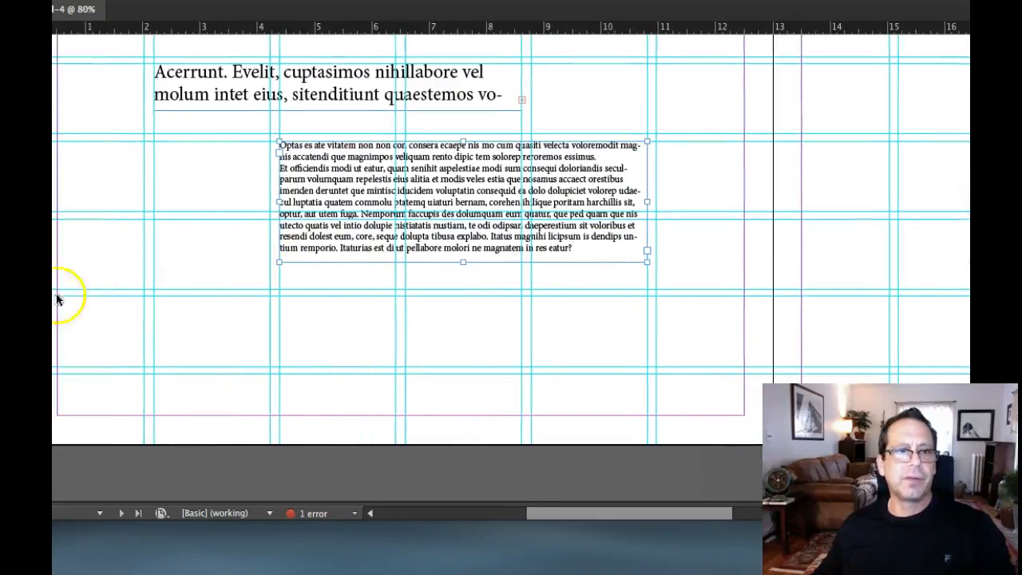
Draw black-filled image boxes across the bottom grid rows of the left page.
drag(156, 296, 261, 392)
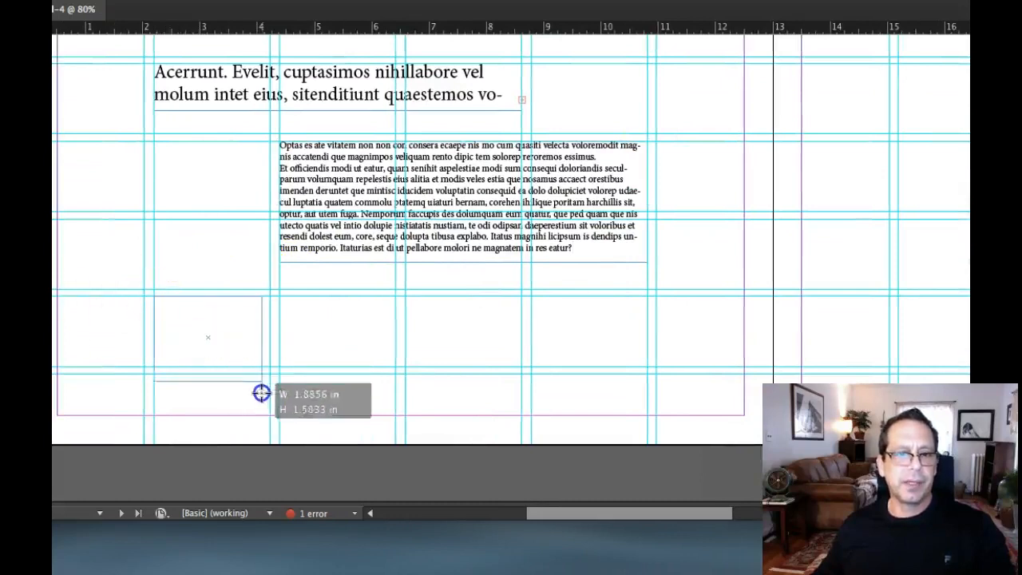
drag(262, 392, 273, 417)
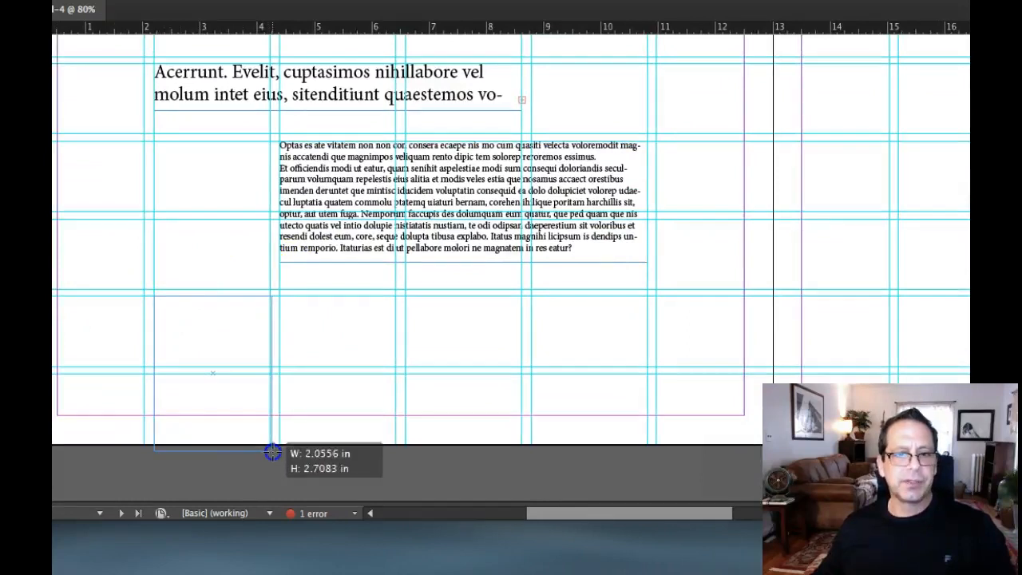
drag(155, 296, 271, 453)
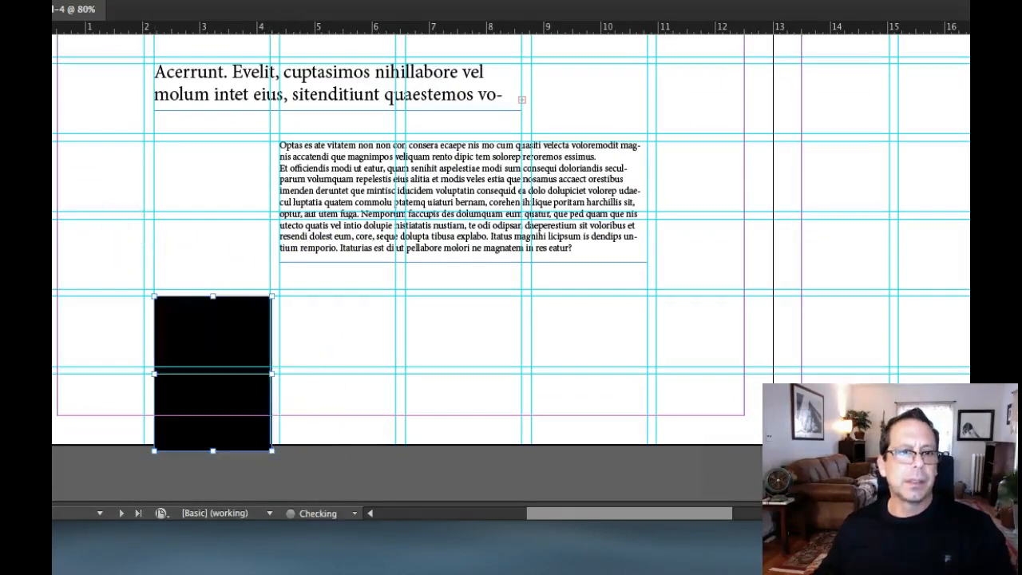
click(212, 343)
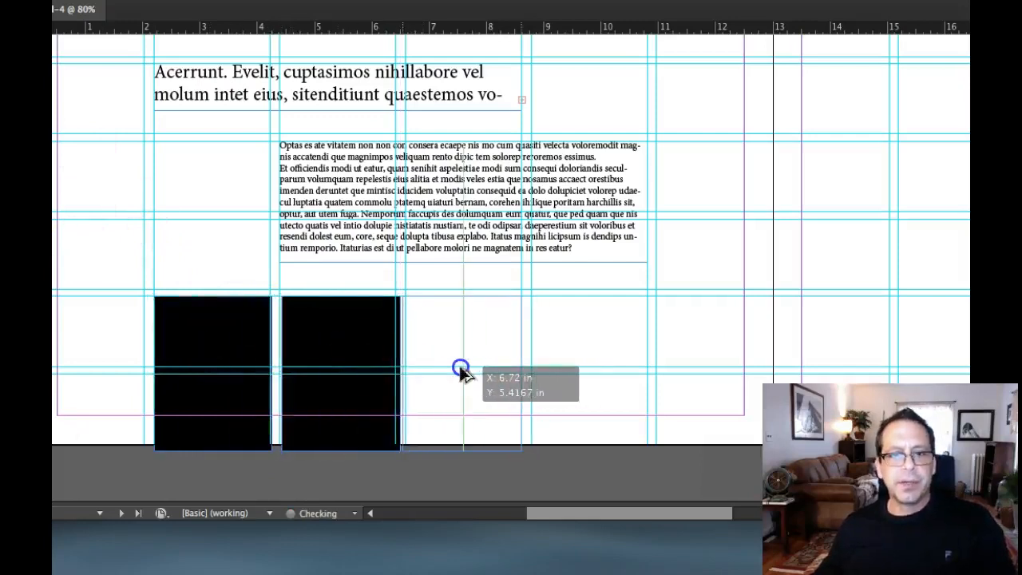
click(463, 372)
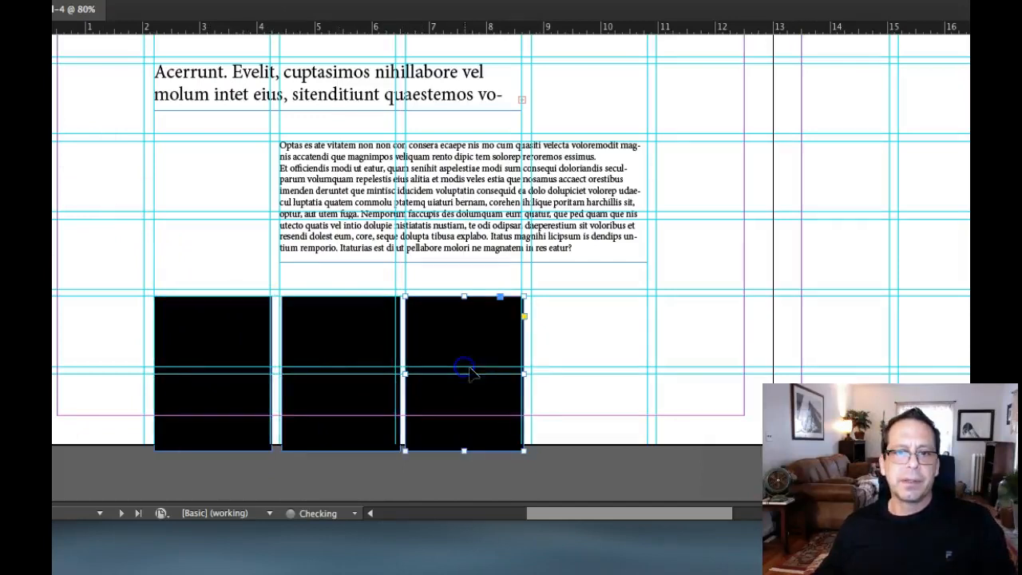
drag(523, 373, 647, 374)
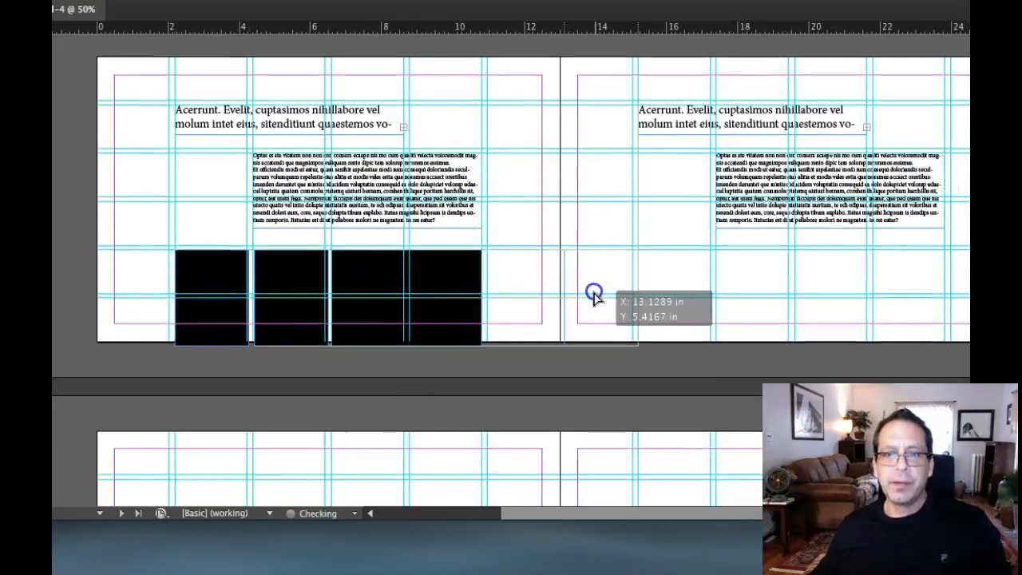
Place an image box on the right page.
click(311, 279)
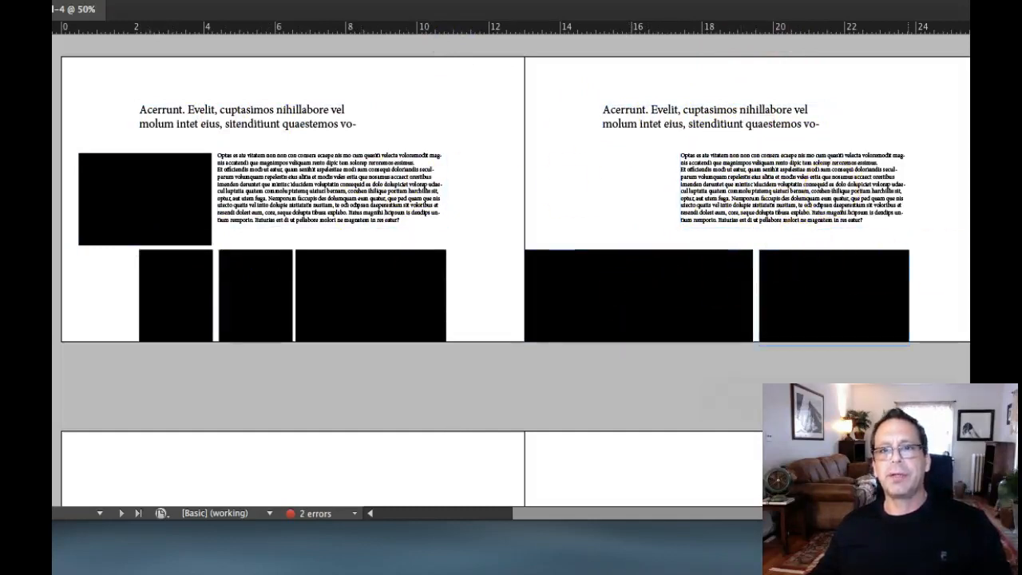
Remove the box beside the left body text and shift headline and body frames up-left.
click(255, 295)
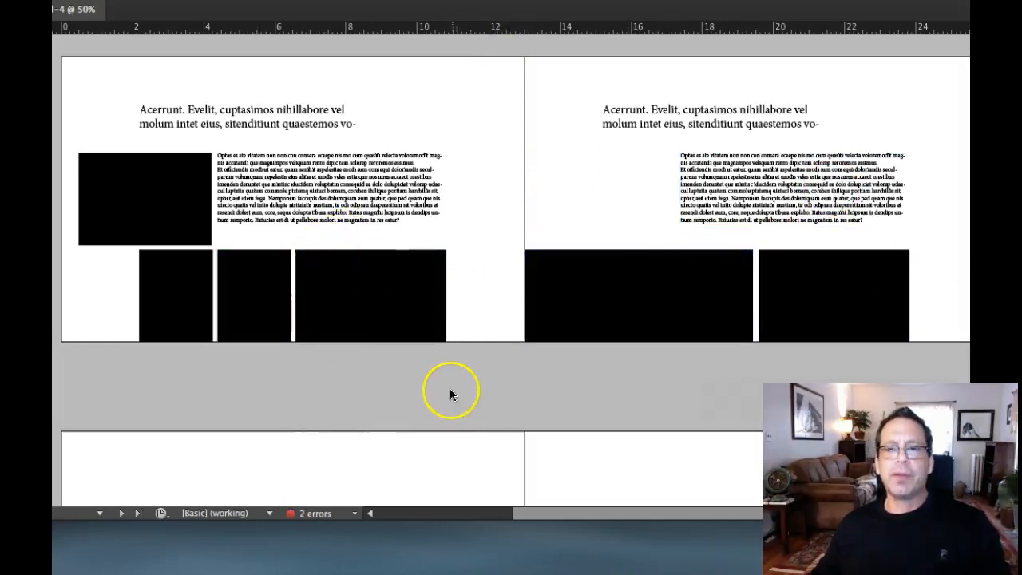
click(637, 295)
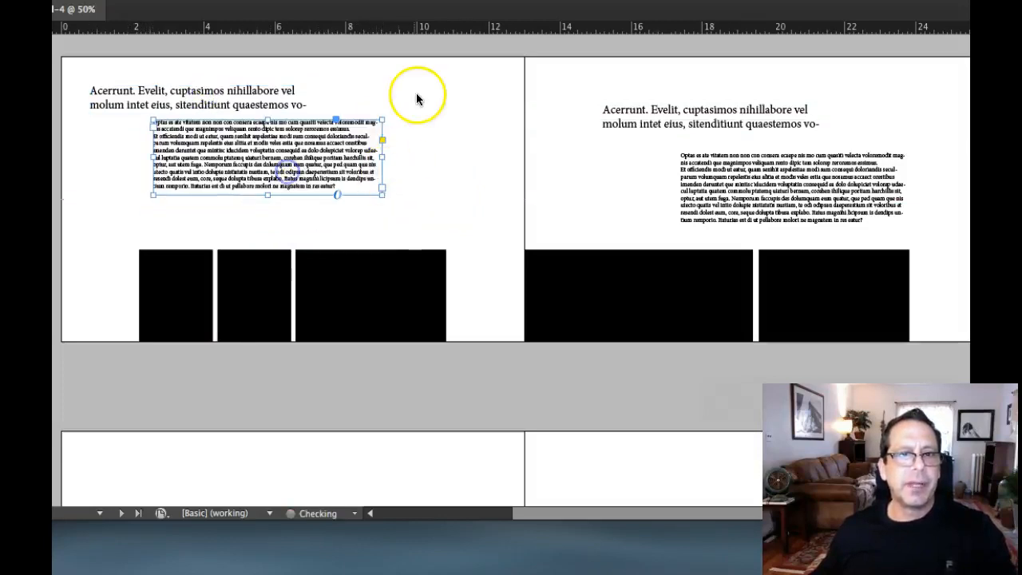
Scatter page 2's black boxes to varied heights and narrow page 3's wide box from its left edge.
click(389, 281)
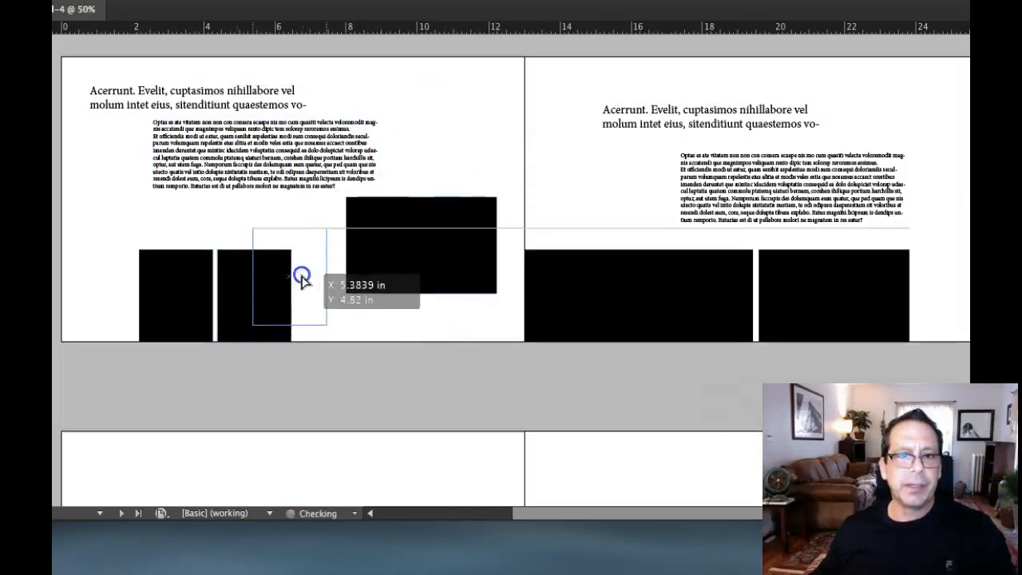
drag(299, 277, 204, 280)
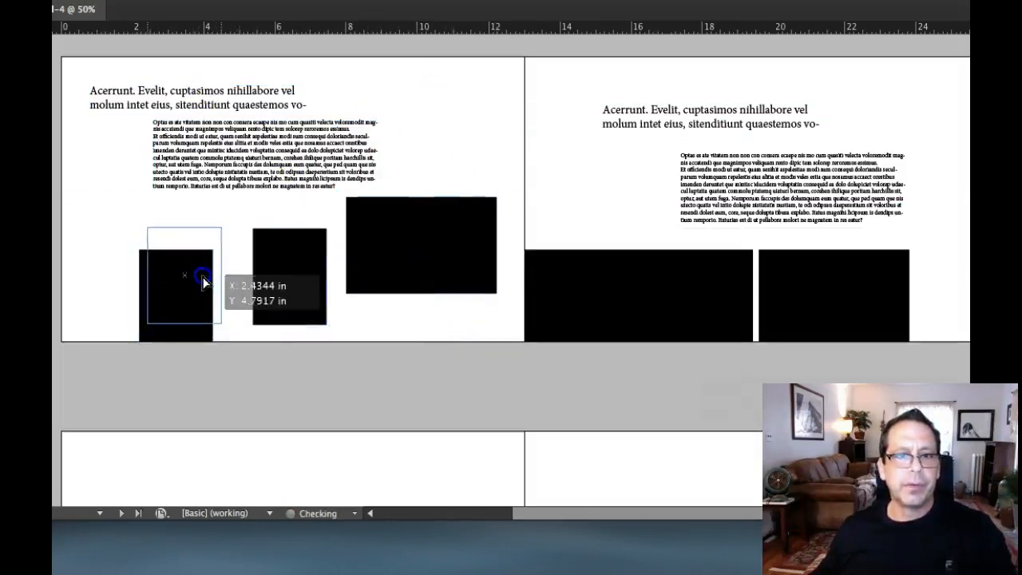
drag(177, 283, 108, 216)
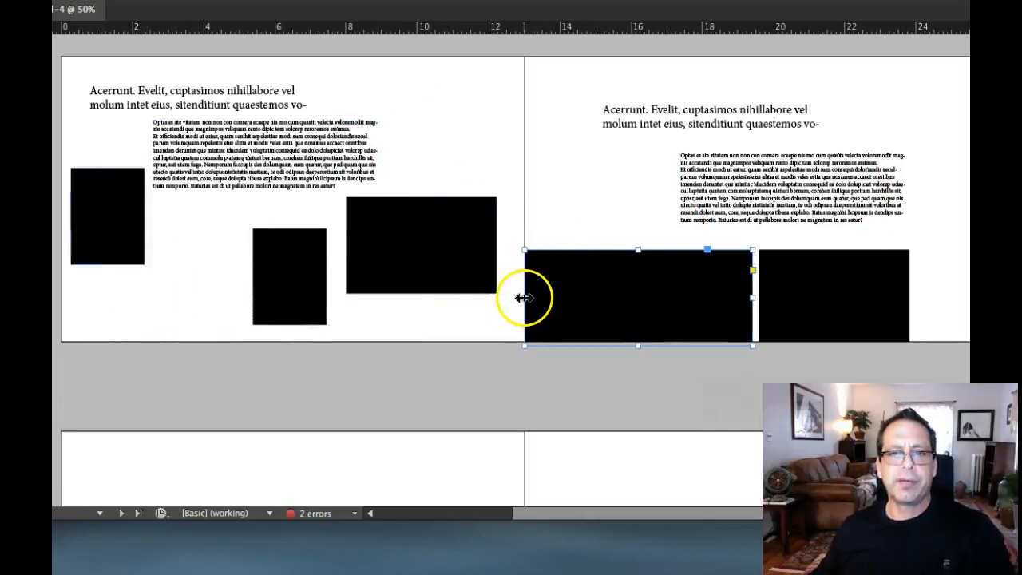
drag(523, 298, 613, 298)
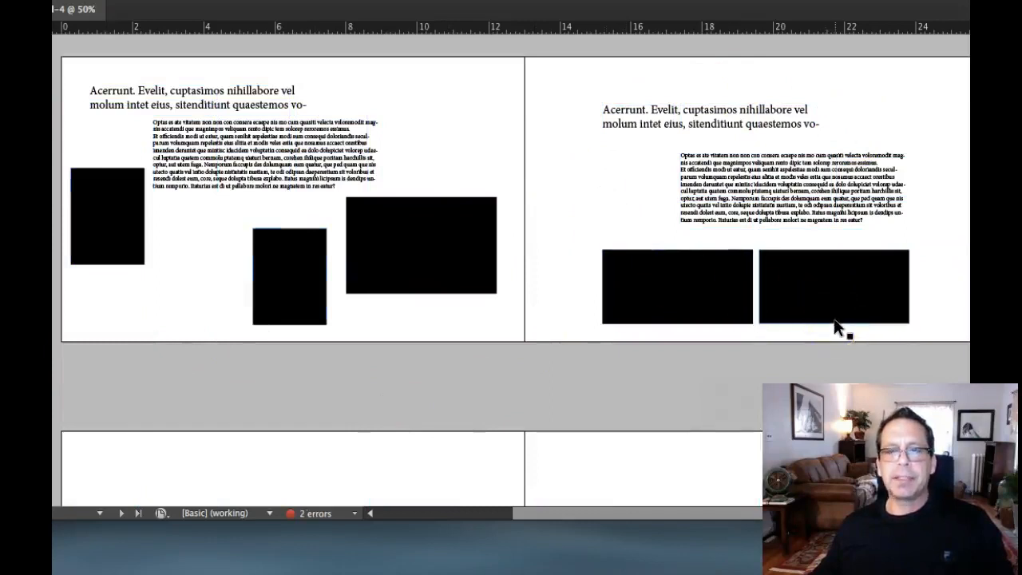
mouse_move(838, 321)
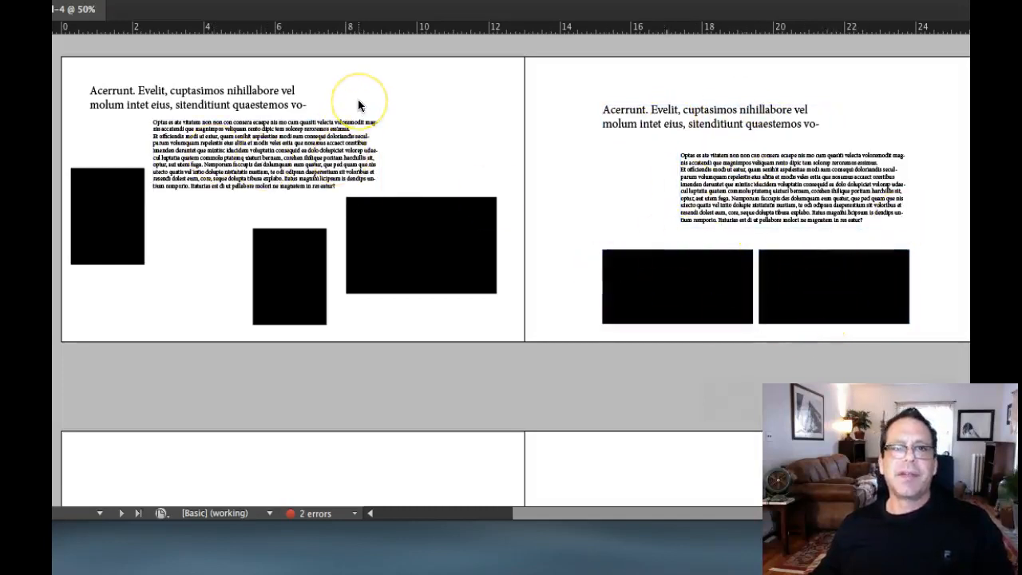
mouse_move(60, 264)
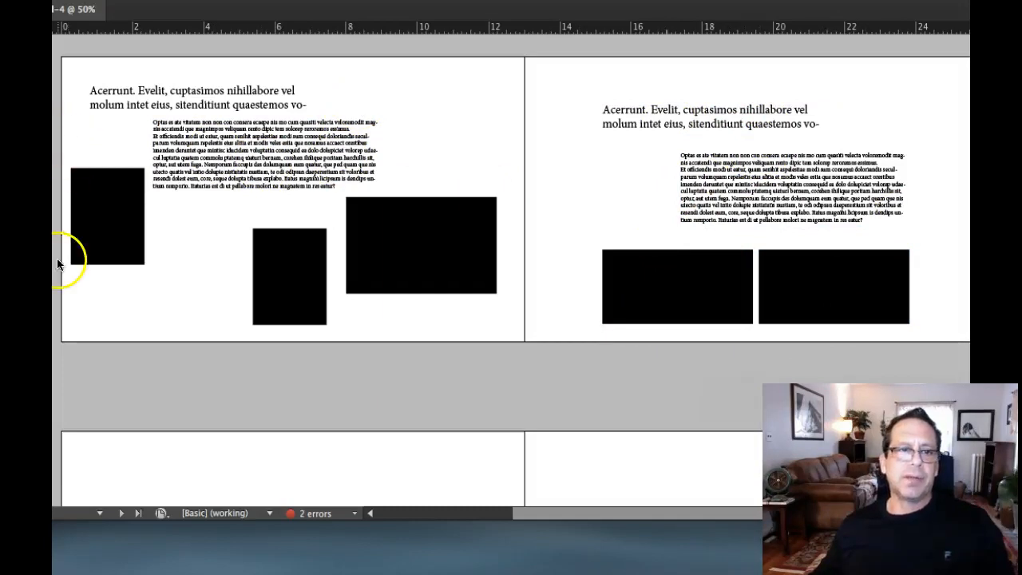
click(223, 151)
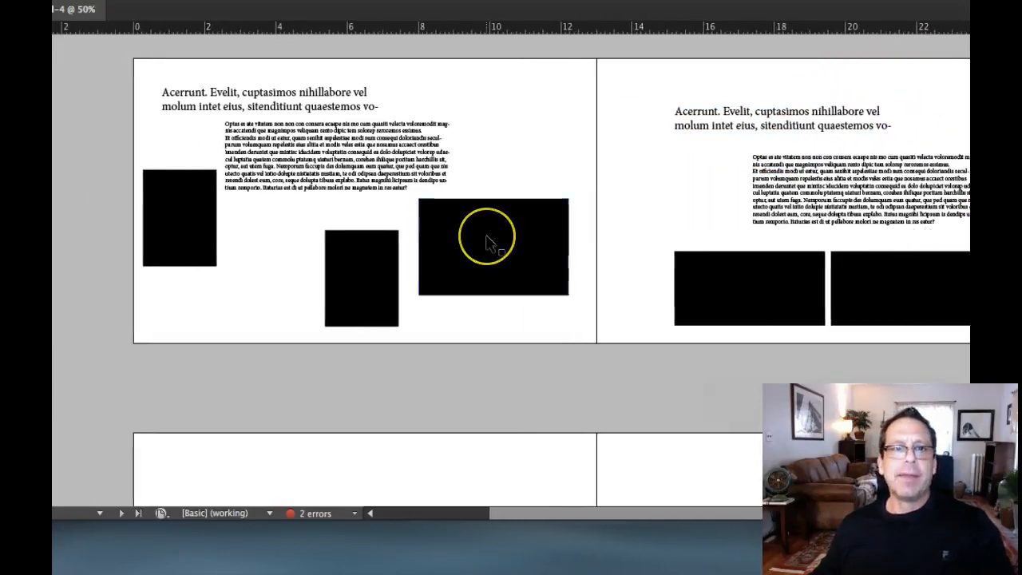
scroll(down, 3)
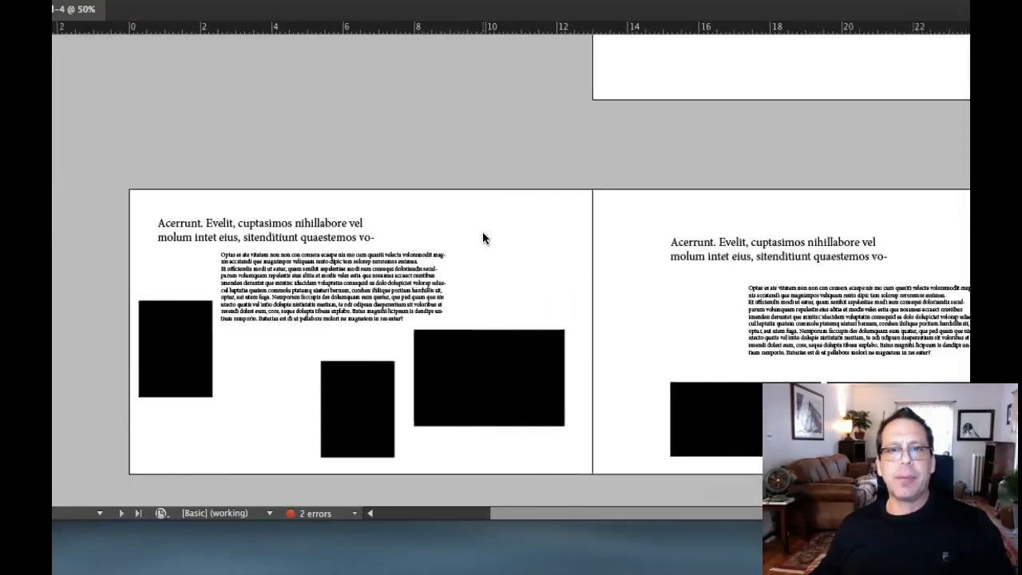